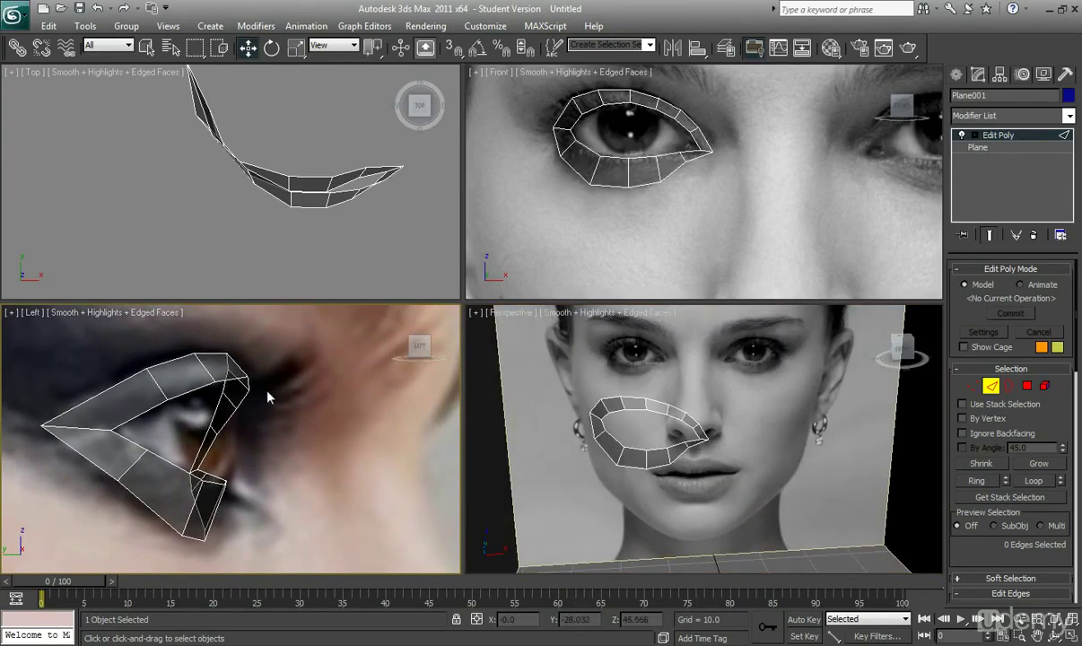
mouse_move(283, 392)
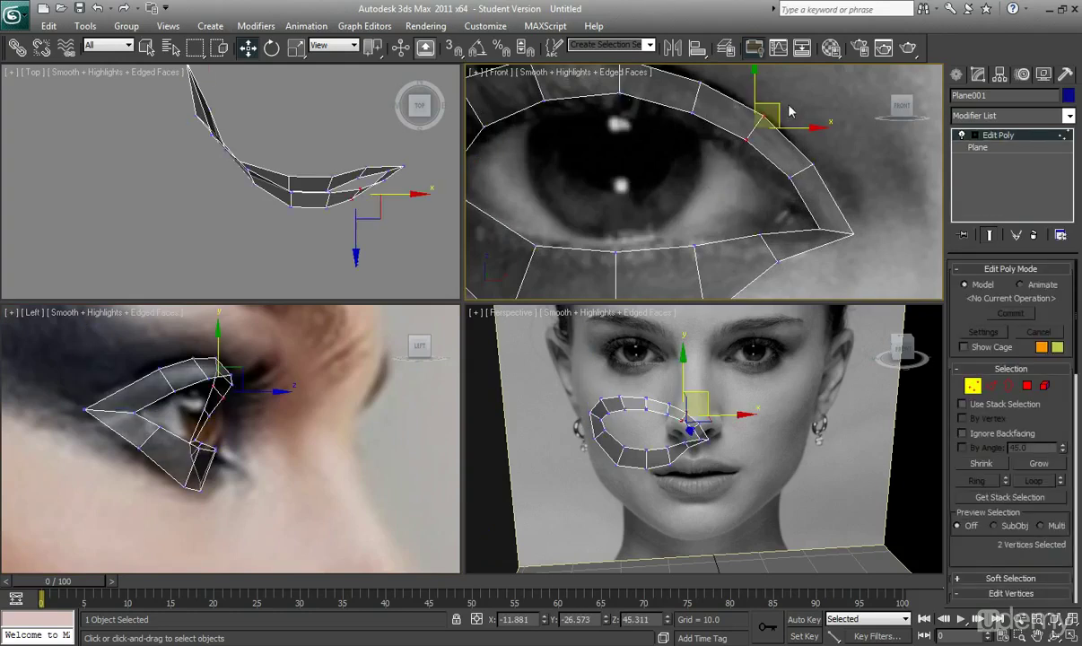
Drag the eye ring's inner-corner vertices onto the eye corner in the photo
left_click_drag(766, 117, 799, 102)
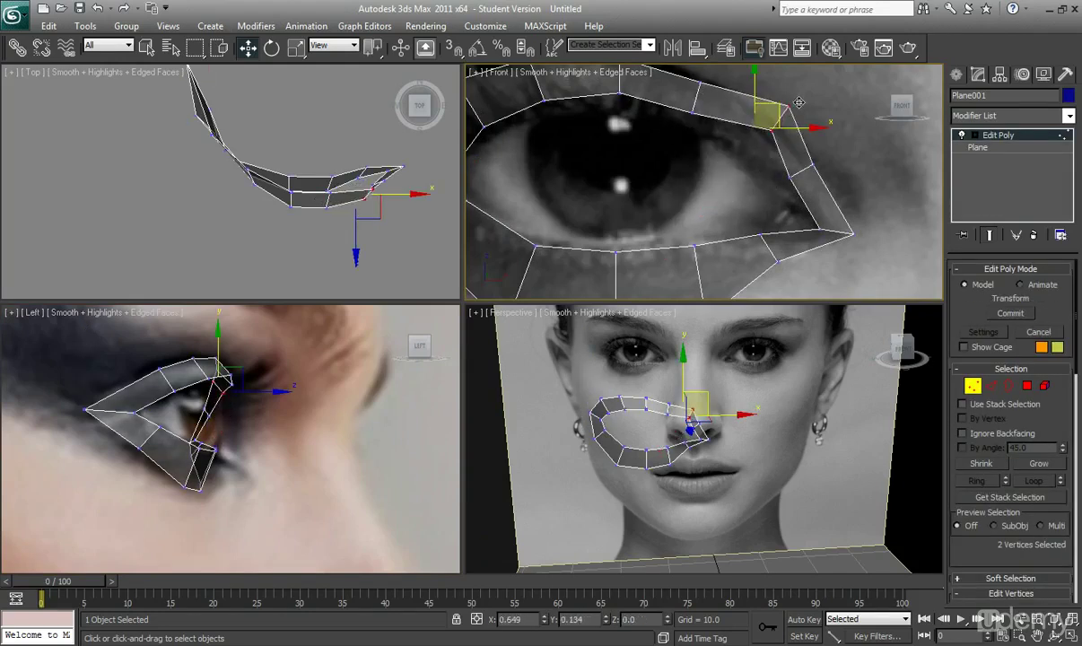
left_click_drag(798, 102, 779, 112)
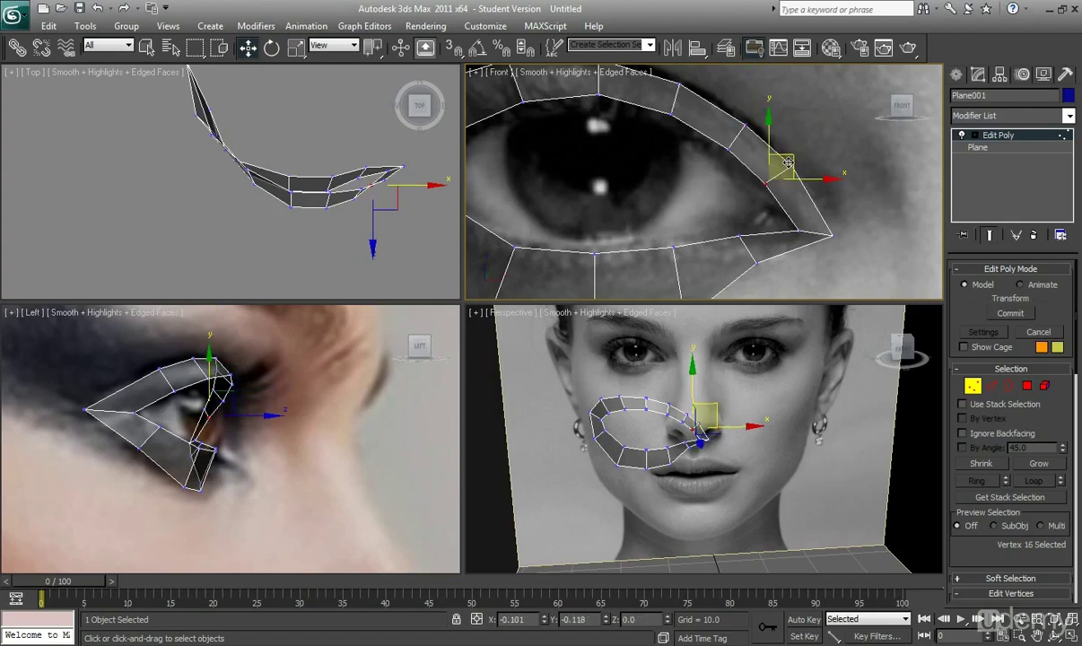
left_click_drag(785, 175, 861, 211)
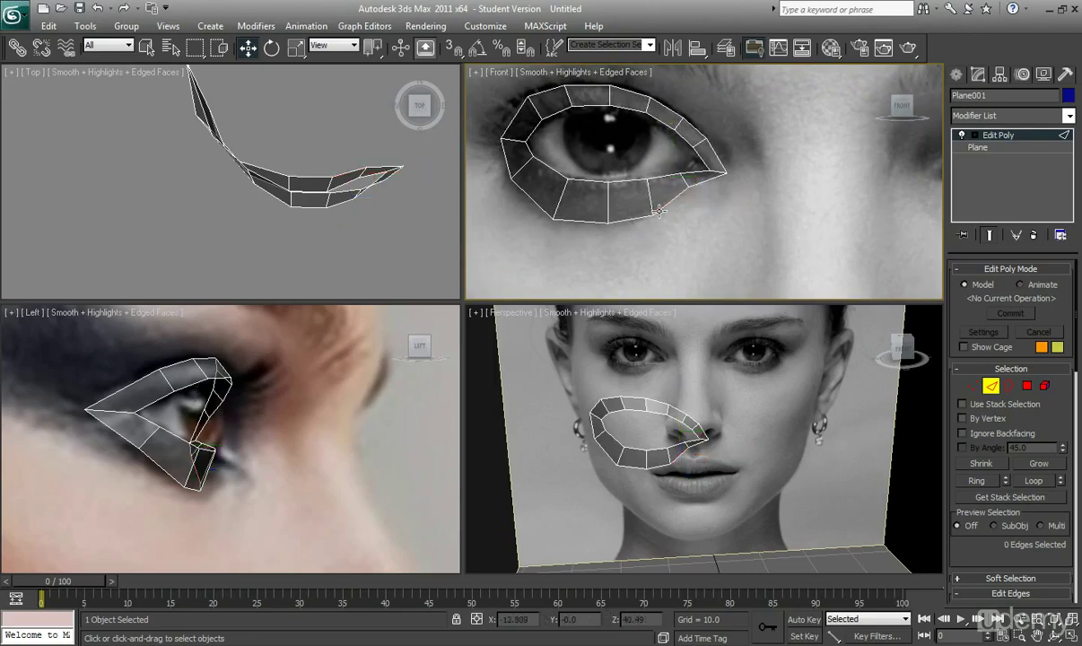
mouse_move(659, 223)
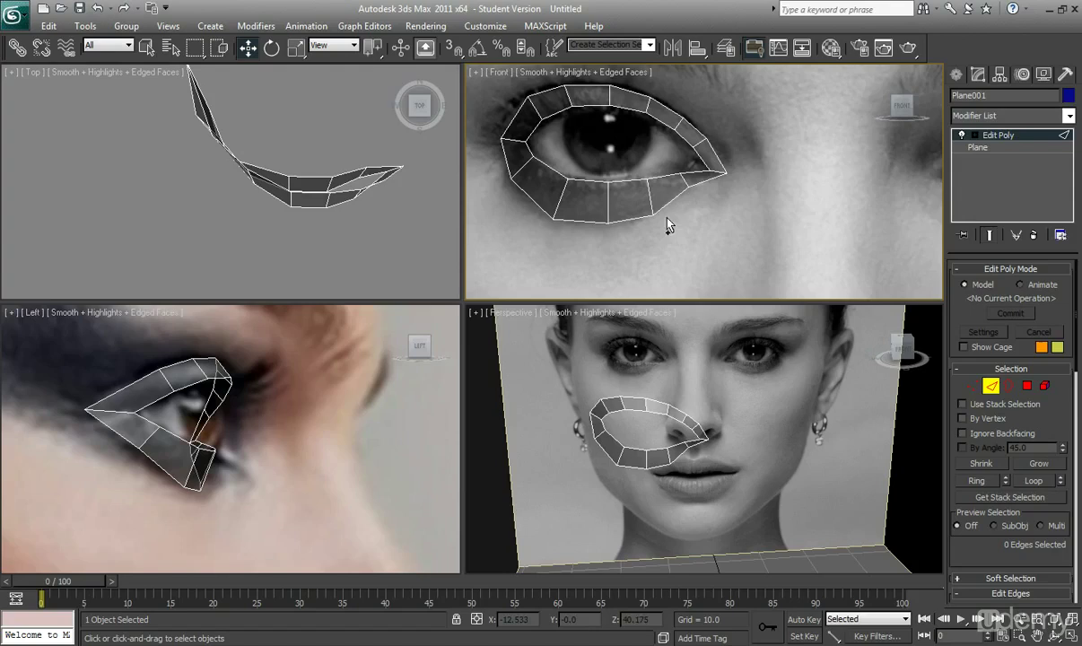
Select the lower border edges of the eye ring
left_click(562, 222)
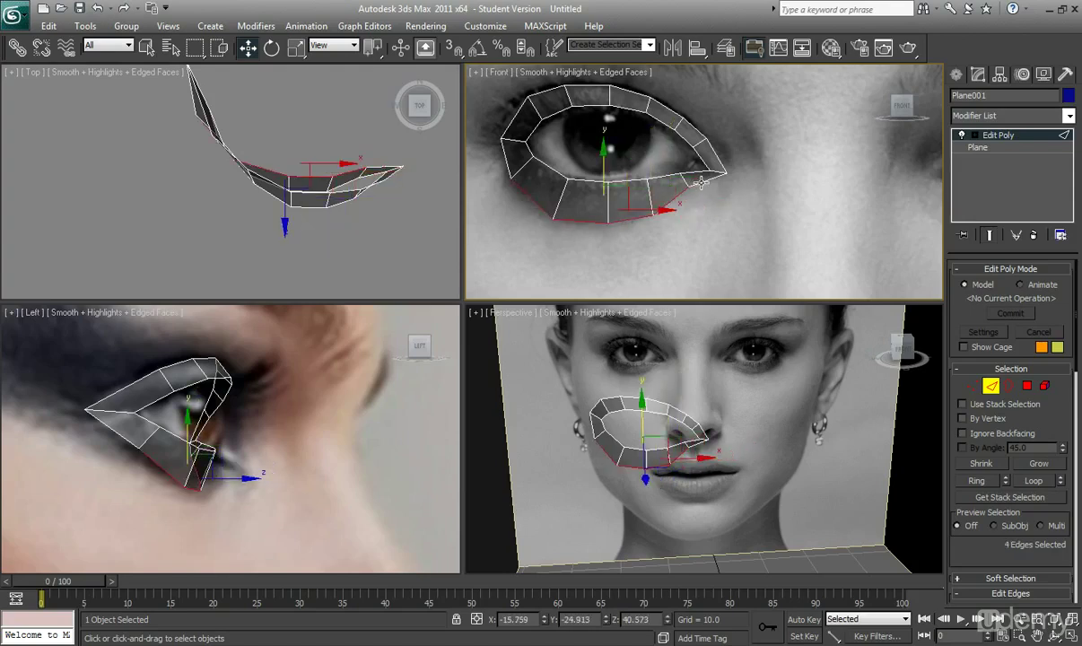
mouse_move(660, 228)
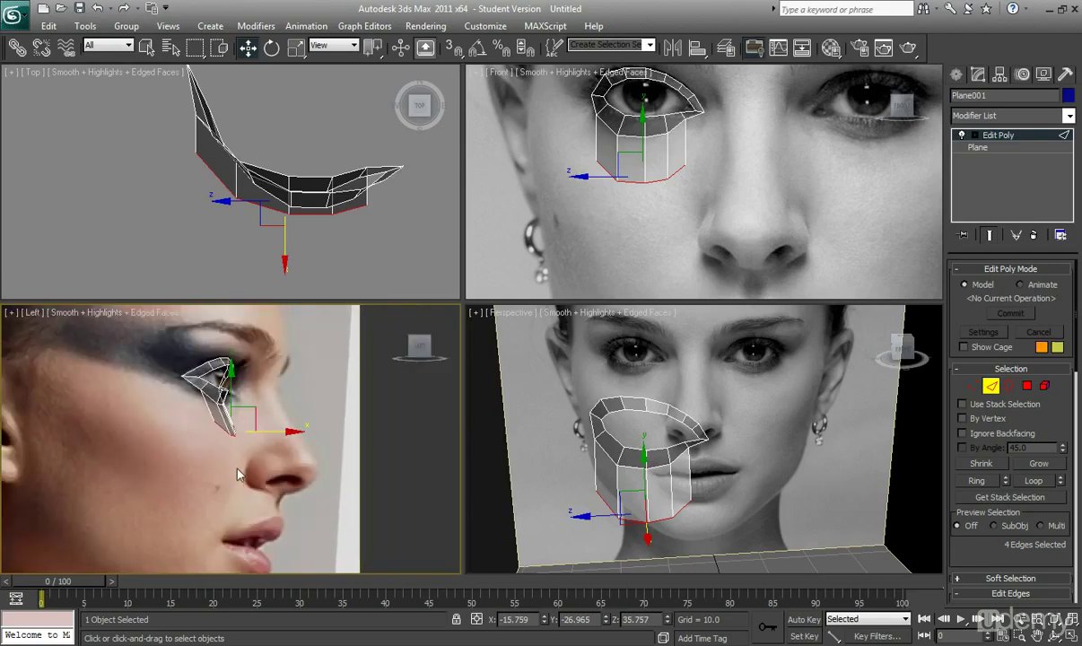
mouse_move(215, 511)
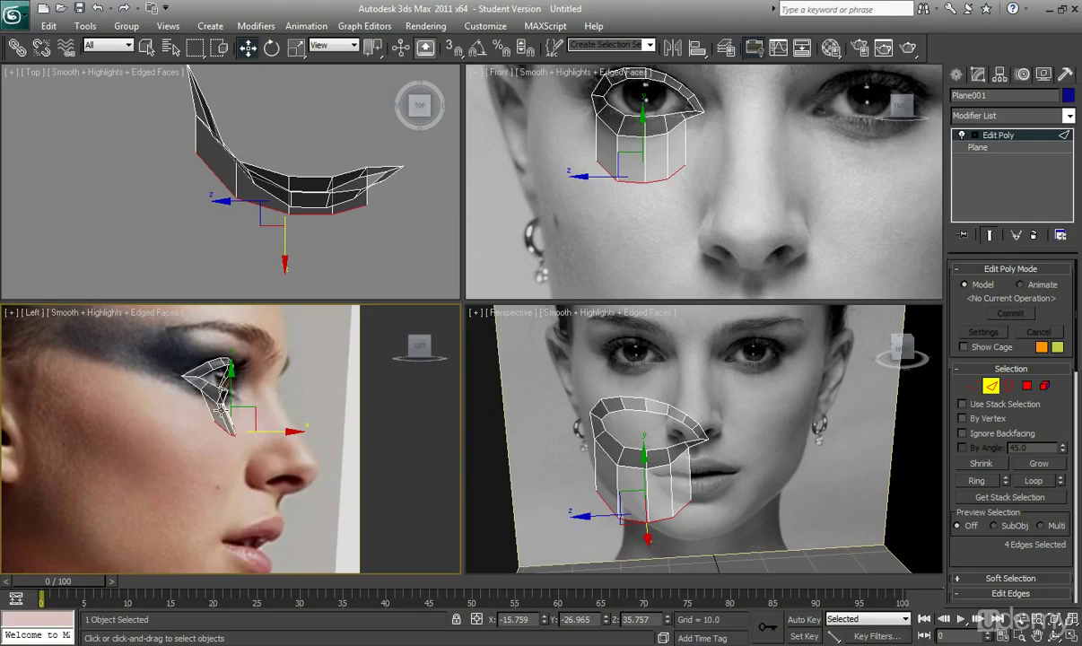
mouse_move(235, 504)
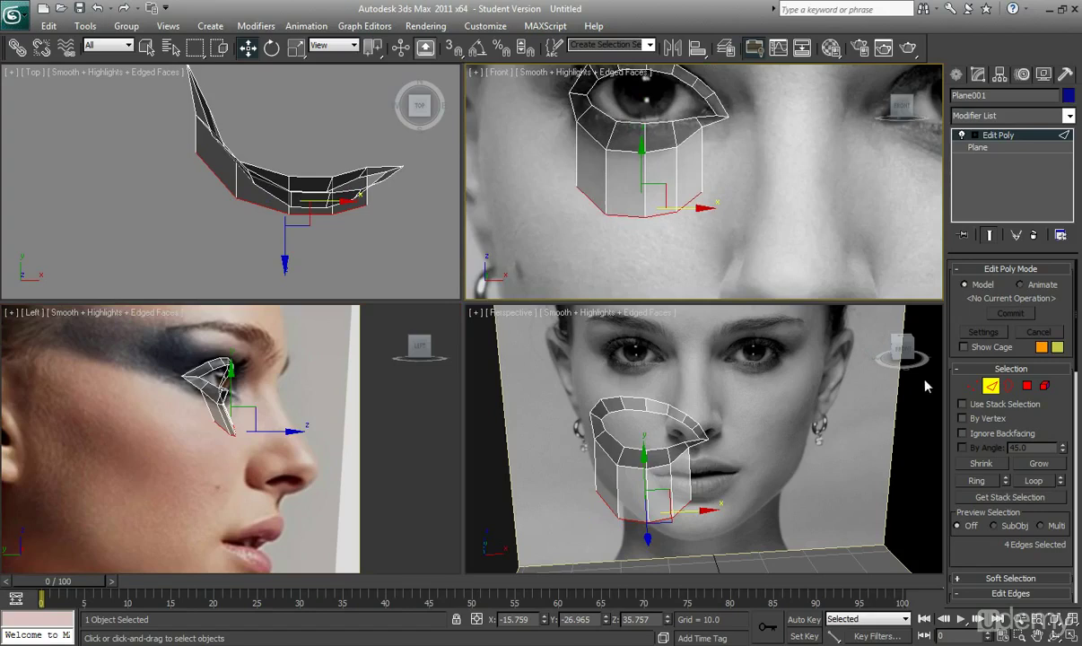
In Vertex mode, spread the lower strip's vertices outward and down across the cheek
left_click(972, 386)
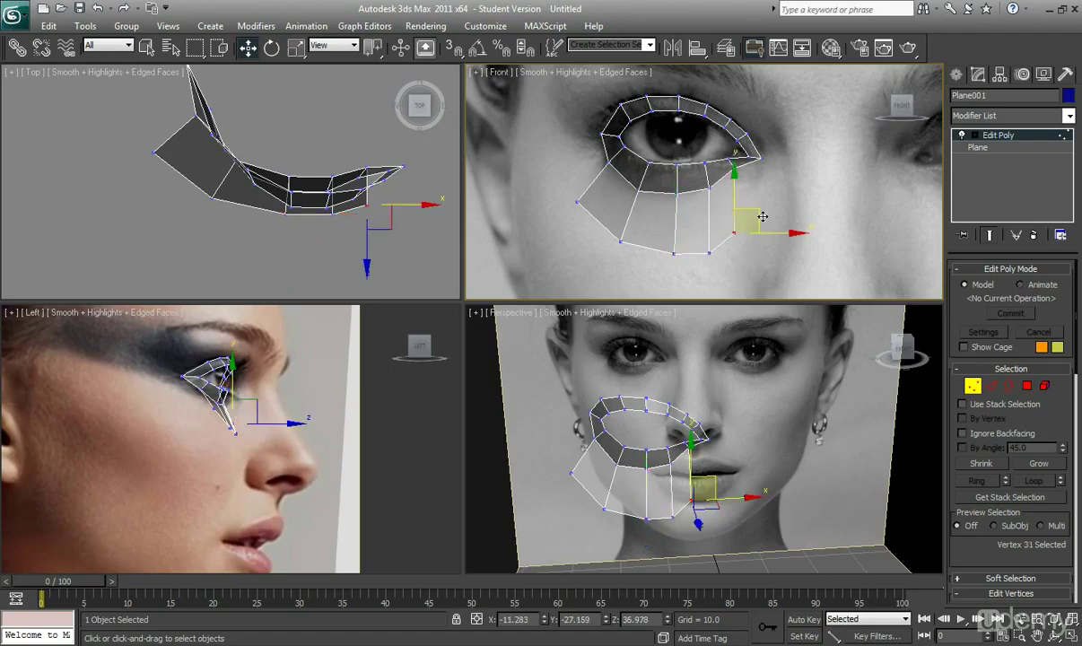
left_click_drag(734, 211, 762, 188)
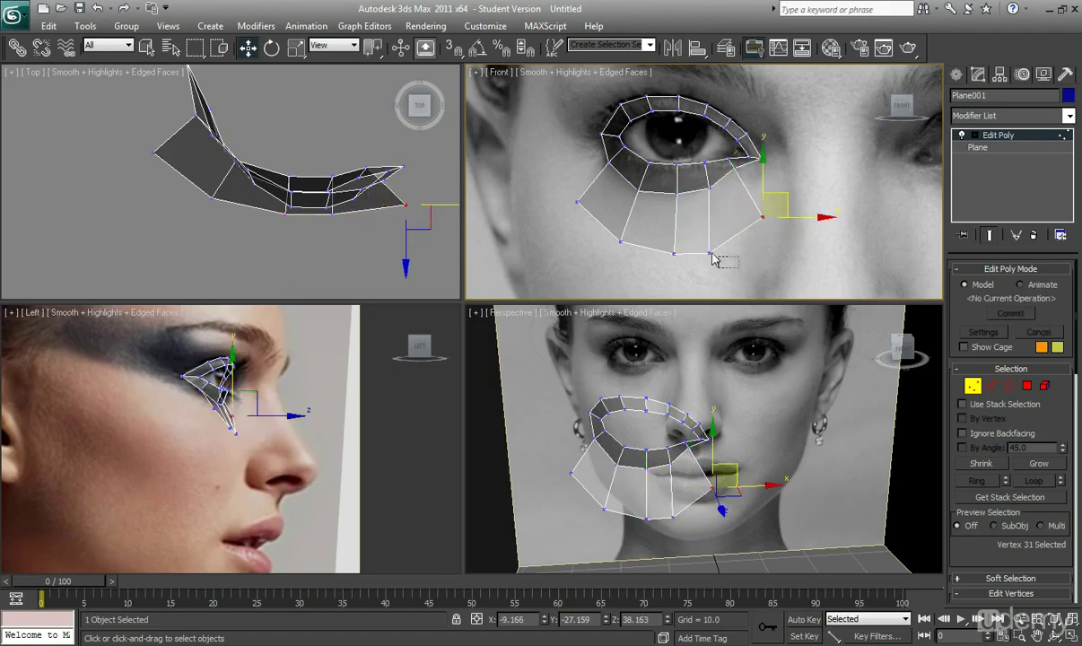
left_click_drag(762, 216, 736, 229)
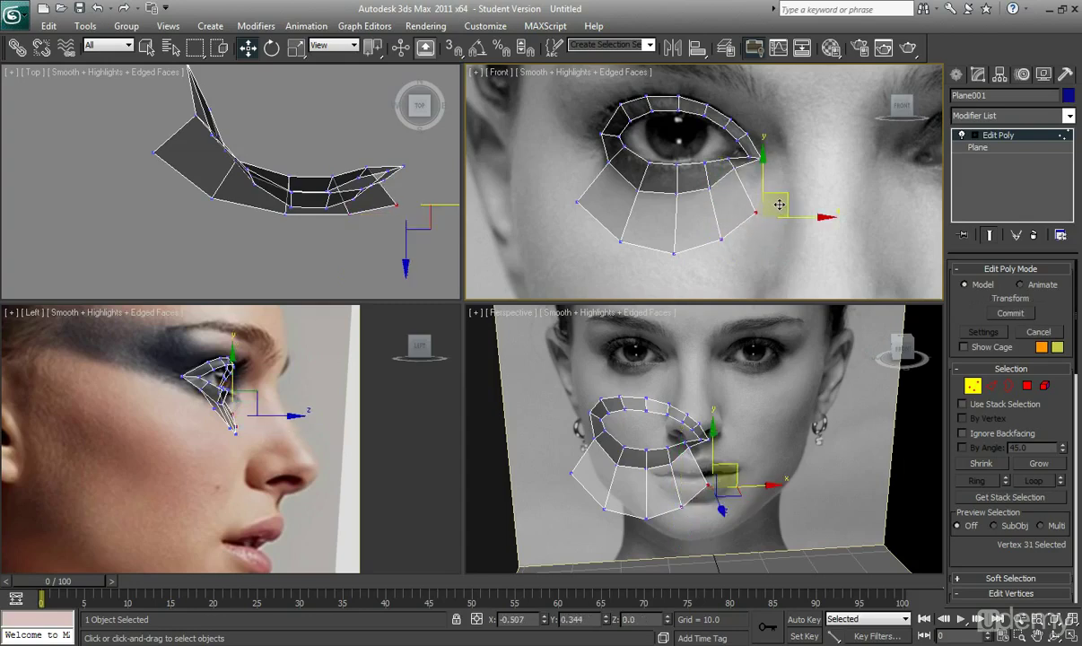
left_click_drag(777, 203, 767, 196)
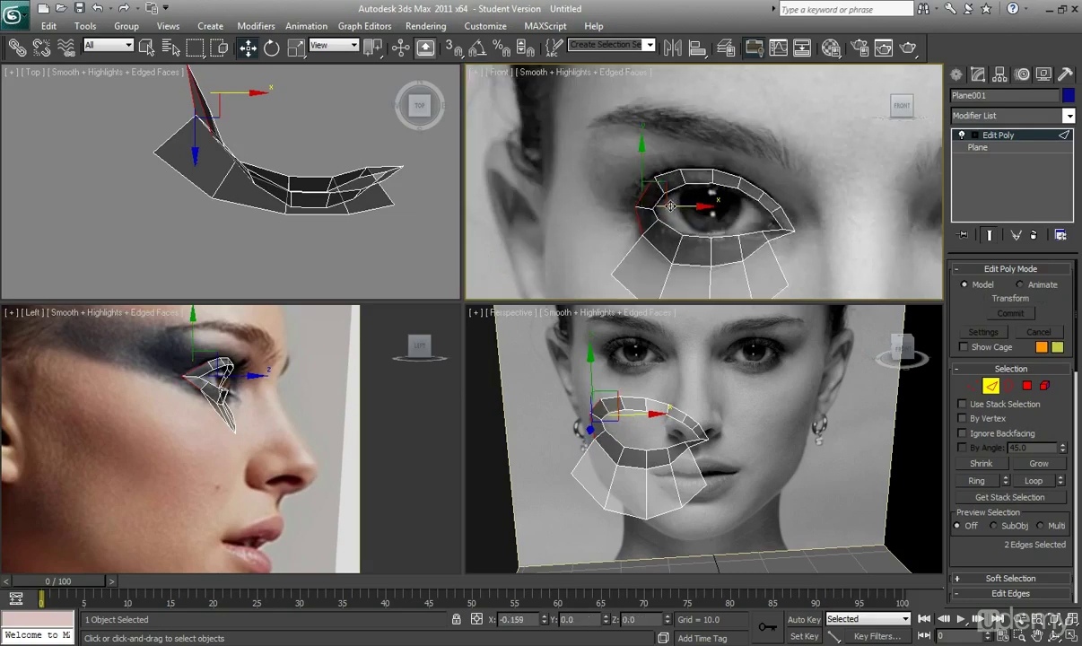
Extrude the outer-corner edges toward the temple and finish edge editing
left_click_drag(704, 208, 646, 208)
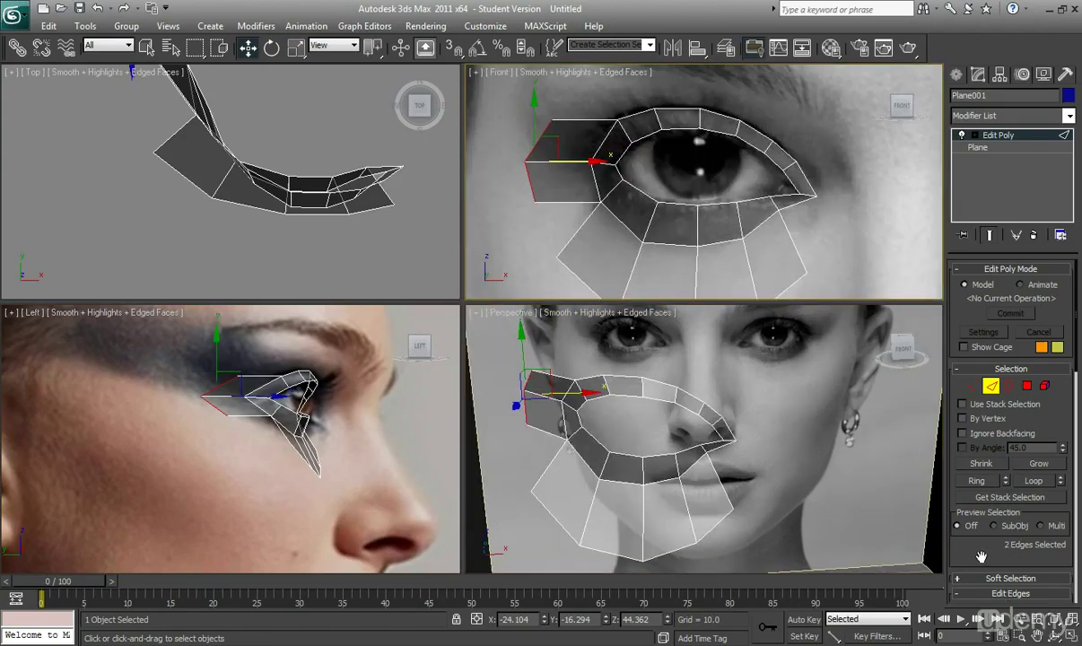
scroll("down", 3)
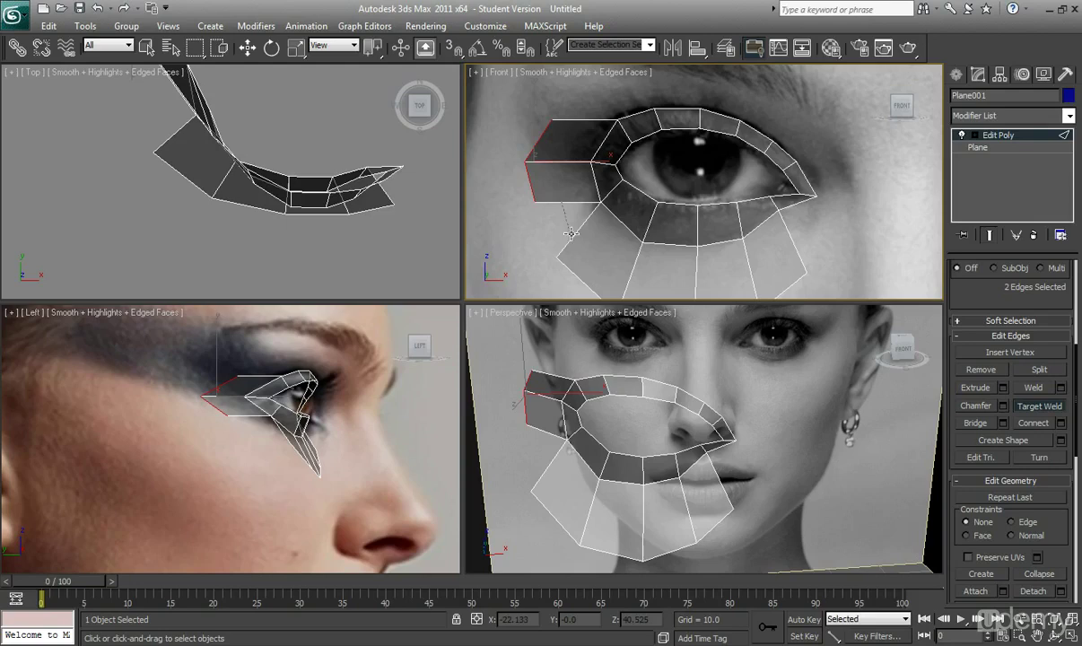
mouse_move(579, 229)
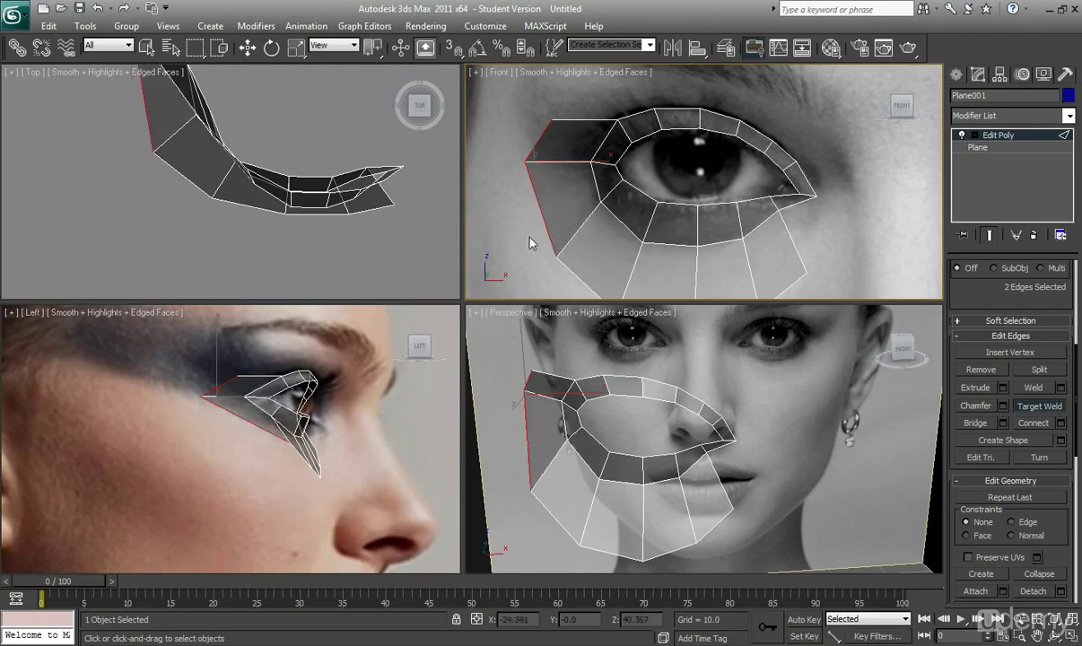
left_click(247, 48)
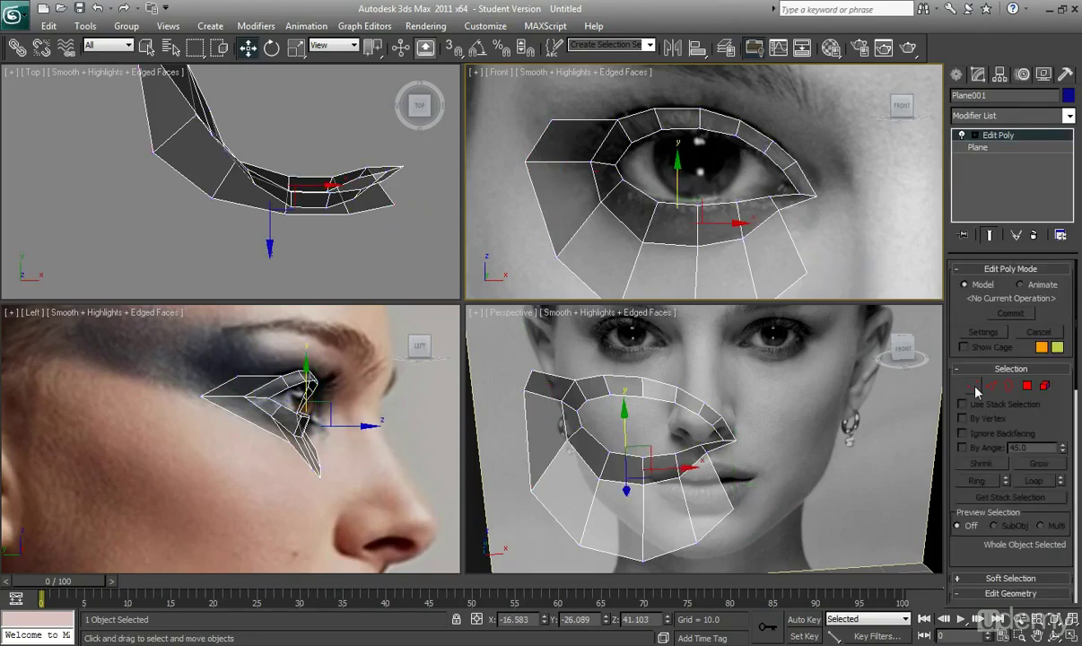
Lower the temple panel's bottom corner vertex and raise its top corner toward the eyebrow
left_click(972, 385)
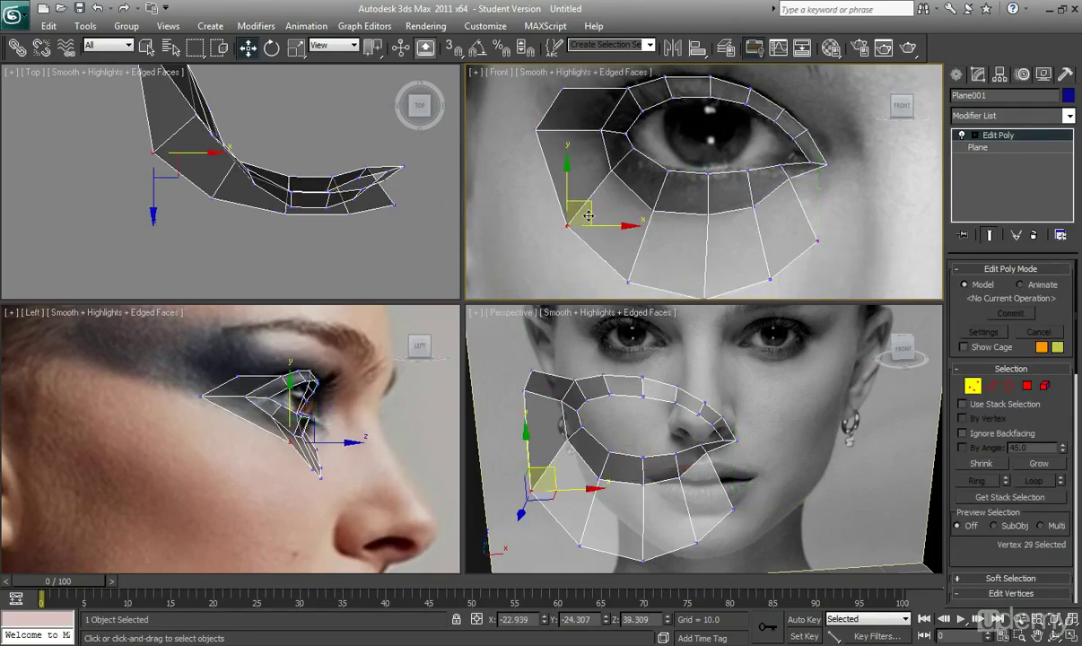
left_click_drag(579, 215, 561, 269)
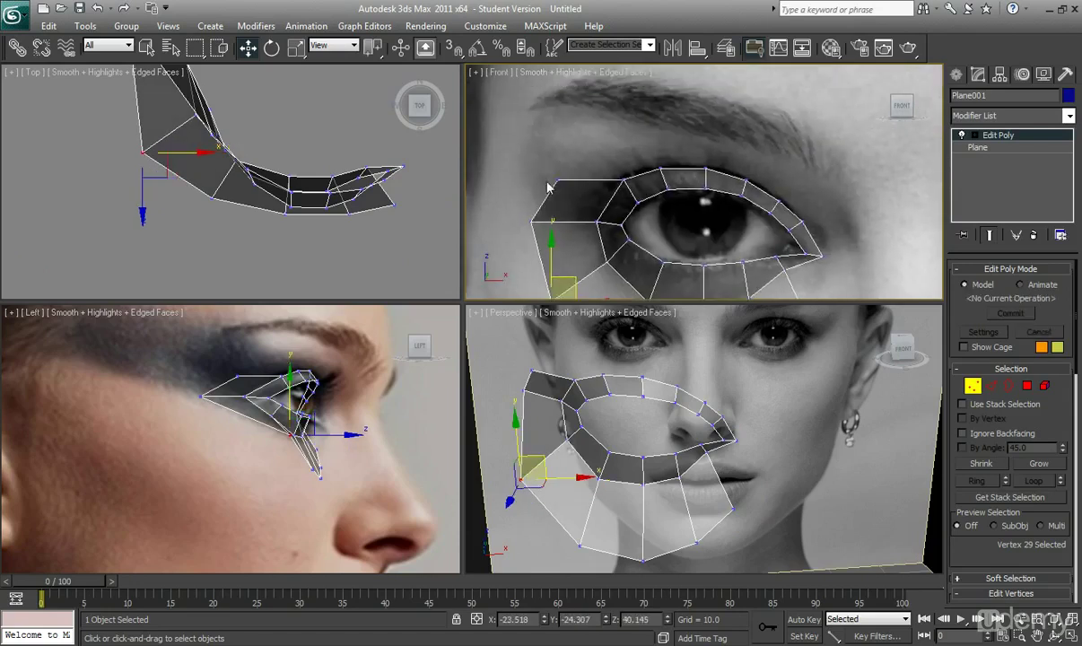
left_click_drag(552, 260, 574, 157)
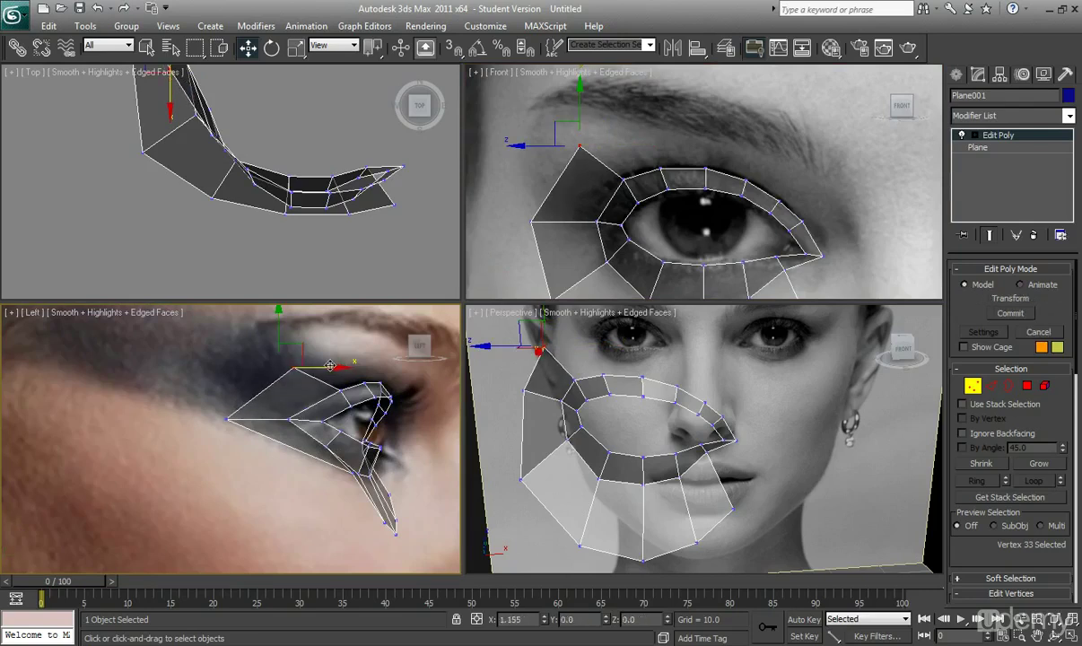
left_click(1009, 386)
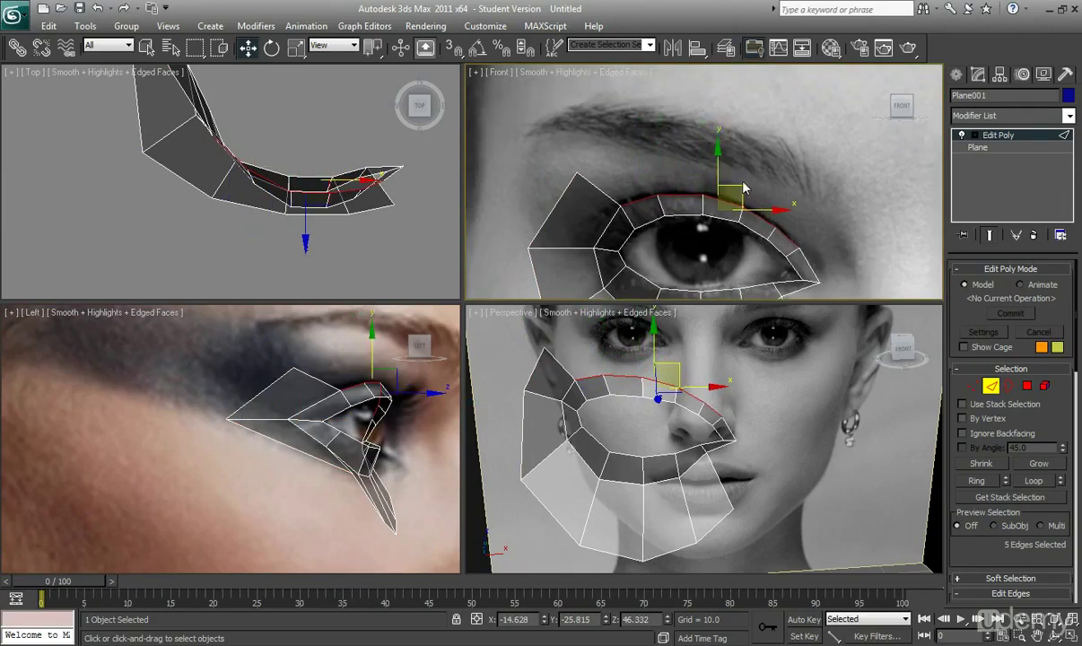
Extrude the upper border edges toward the eyebrow and fit that row to the side profile
left_click_drag(718, 179, 718, 135)
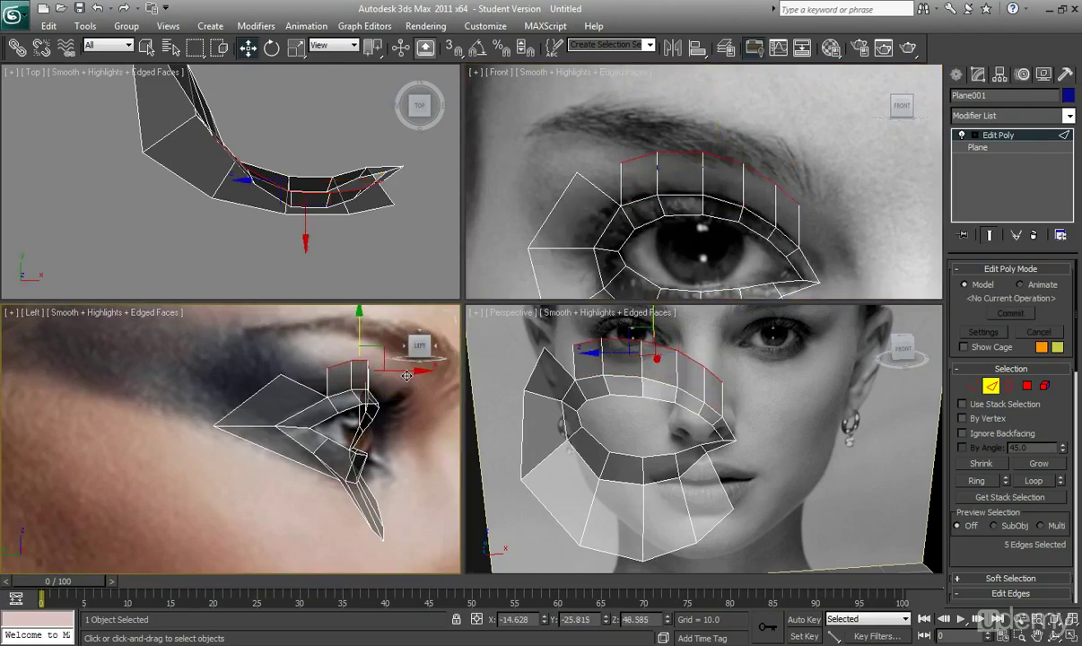
left_click_drag(408, 366, 439, 366)
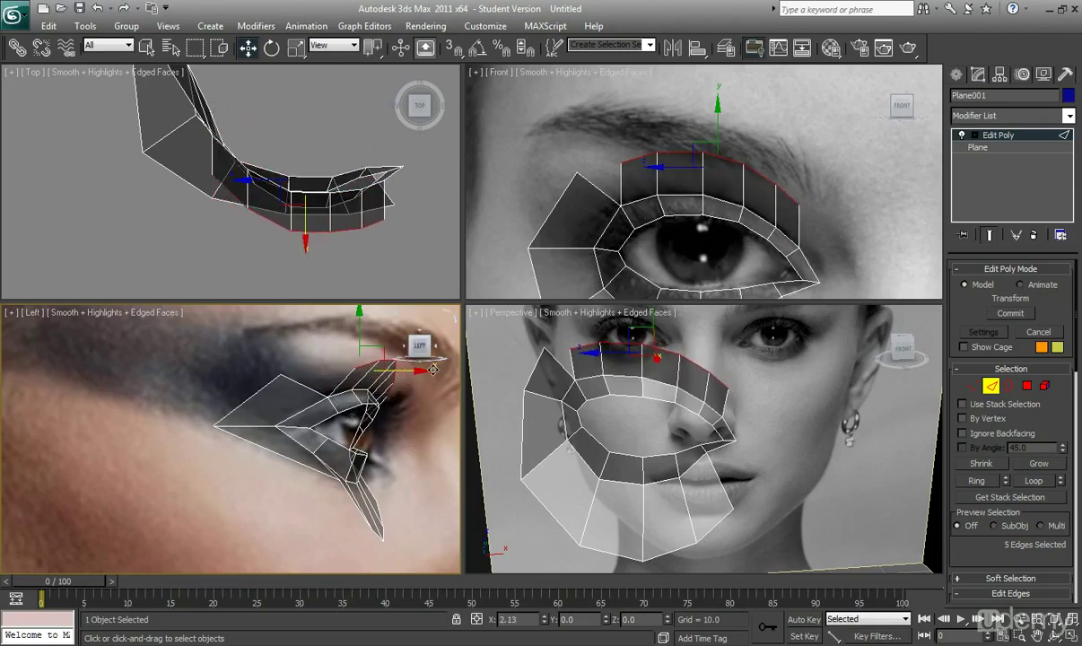
left_click_drag(422, 367, 372, 395)
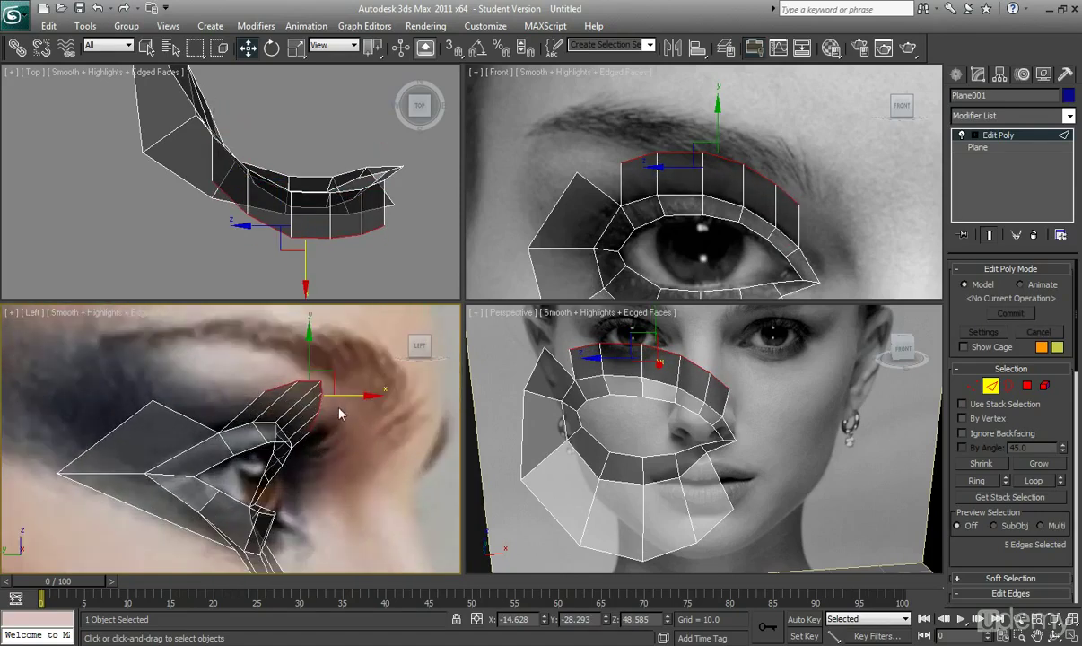
left_click_drag(341, 413, 283, 426)
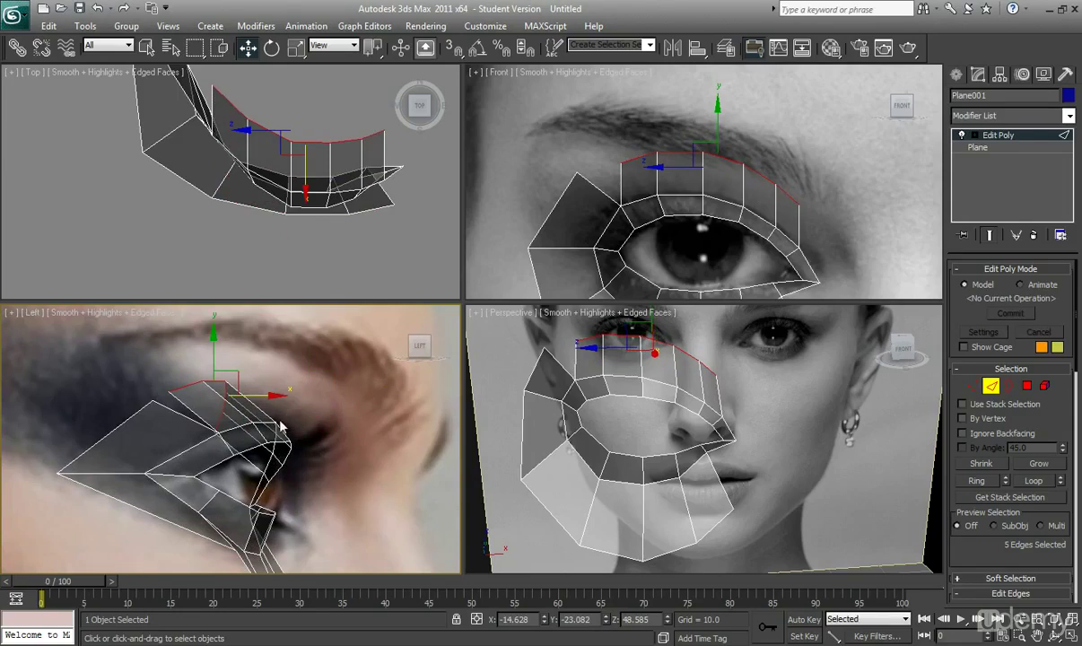
mouse_move(265, 410)
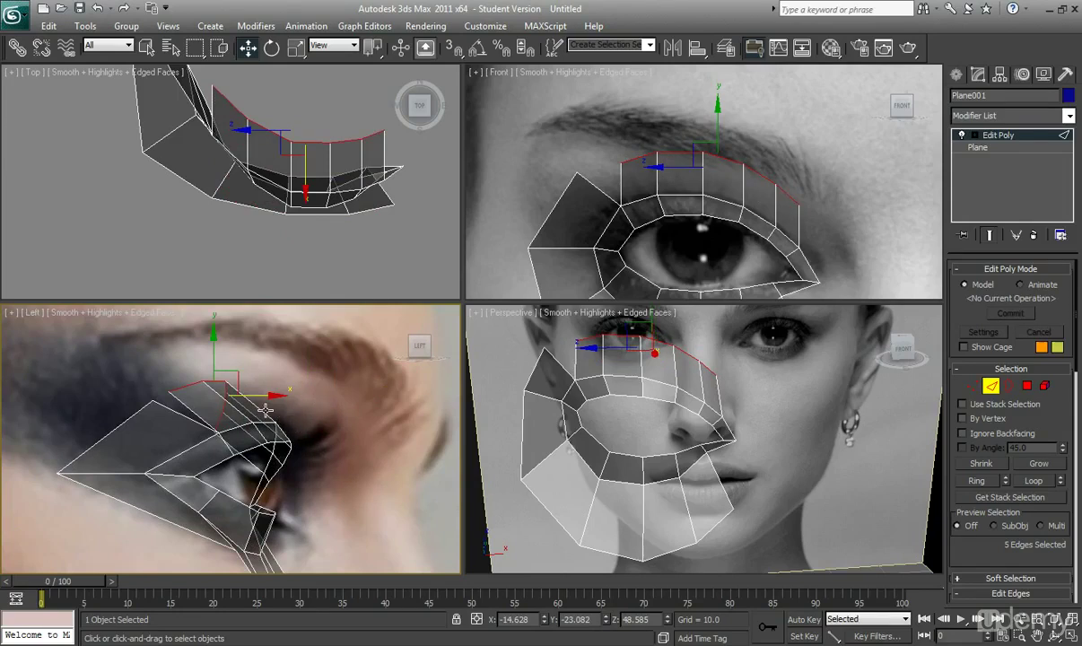
mouse_move(278, 422)
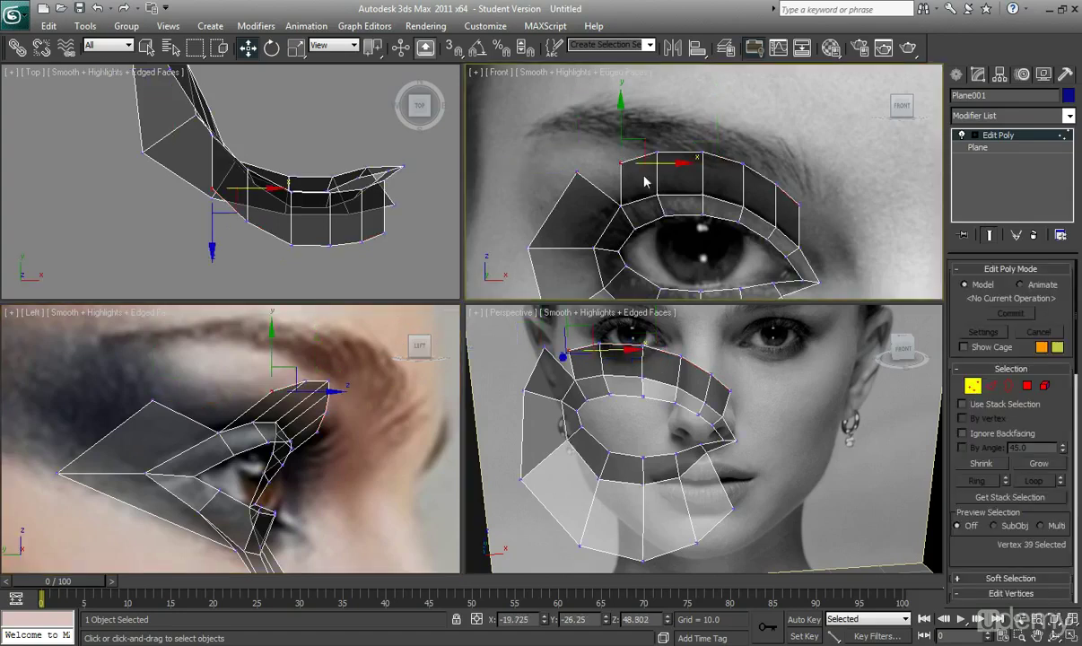
scroll("down", 3)
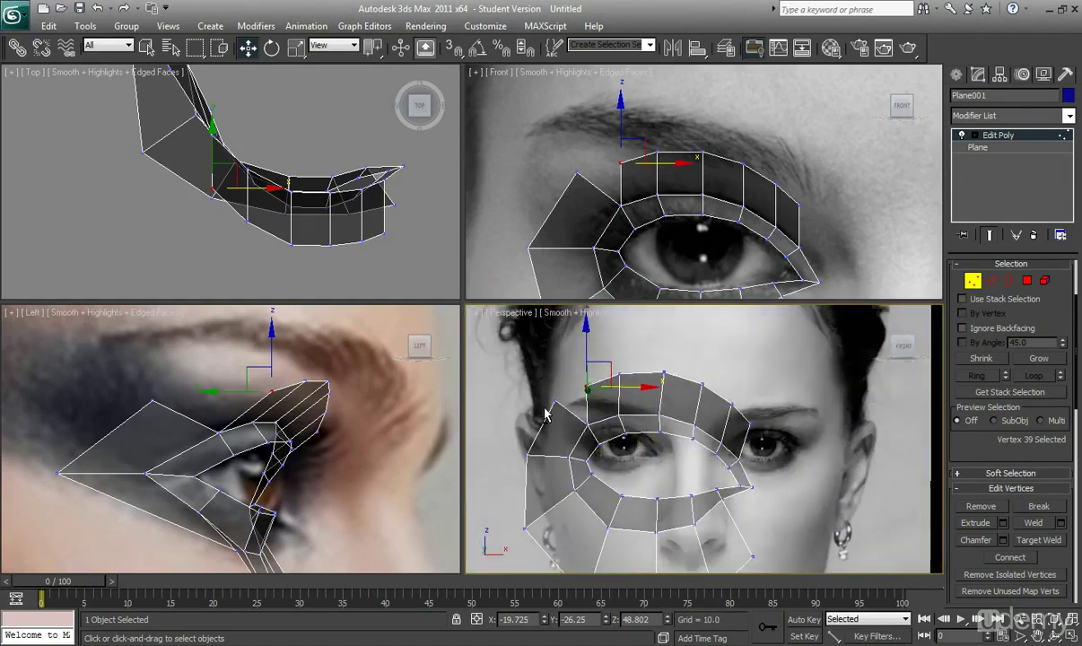
Push an upper-lid vertex into the socket and align the inner-corner brow vertices to the photo
left_click_drag(700, 440, 664, 439)
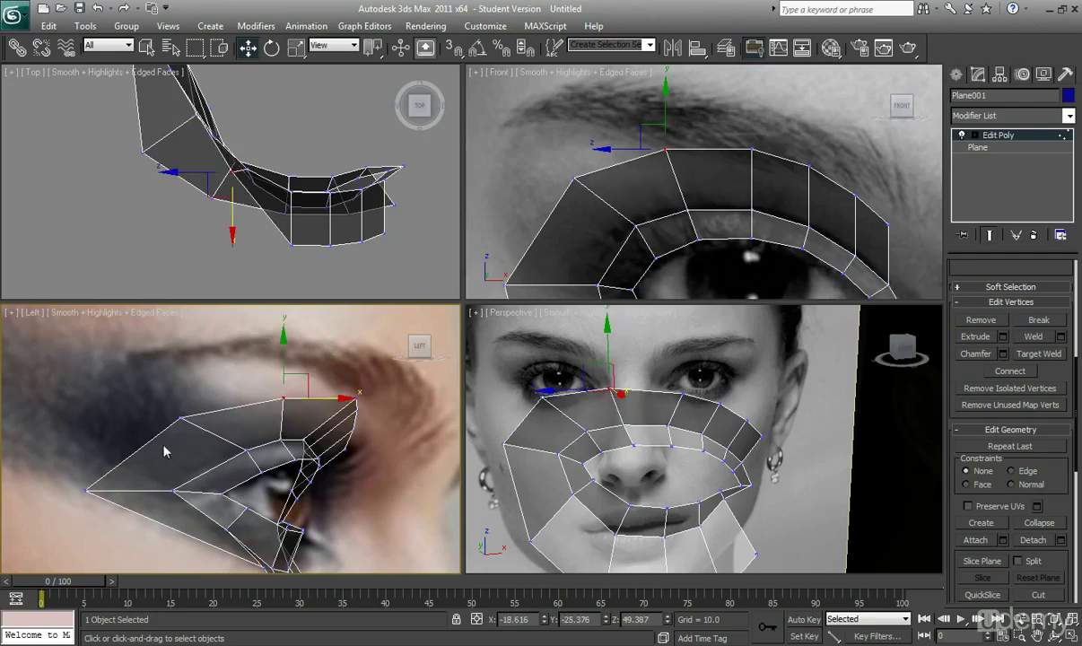
mouse_move(287, 440)
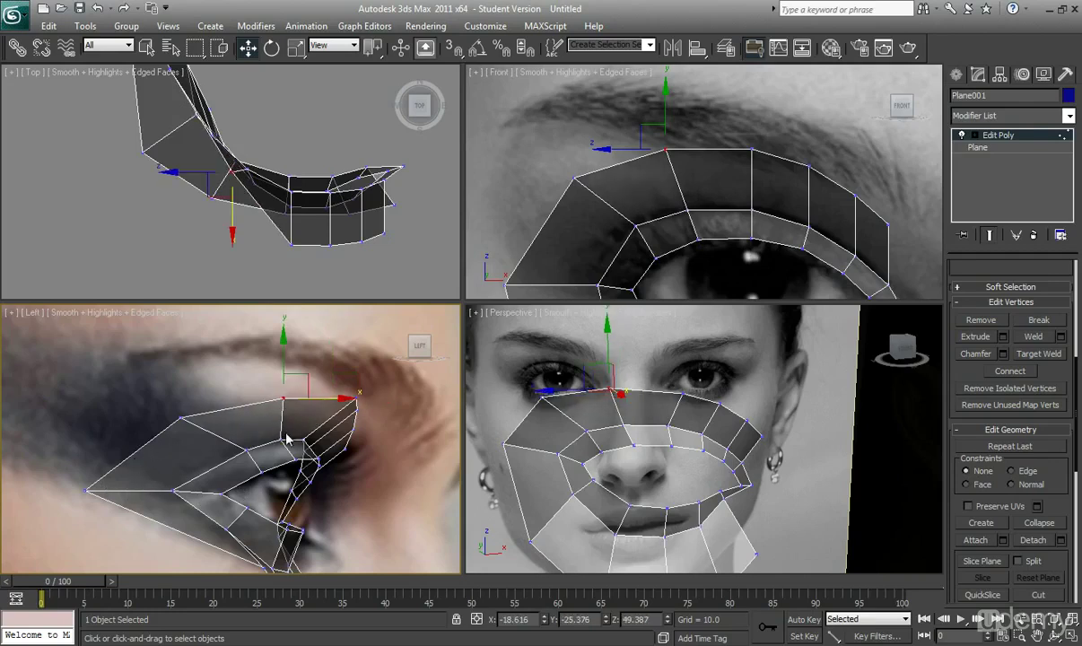
left_click_drag(323, 399, 390, 397)
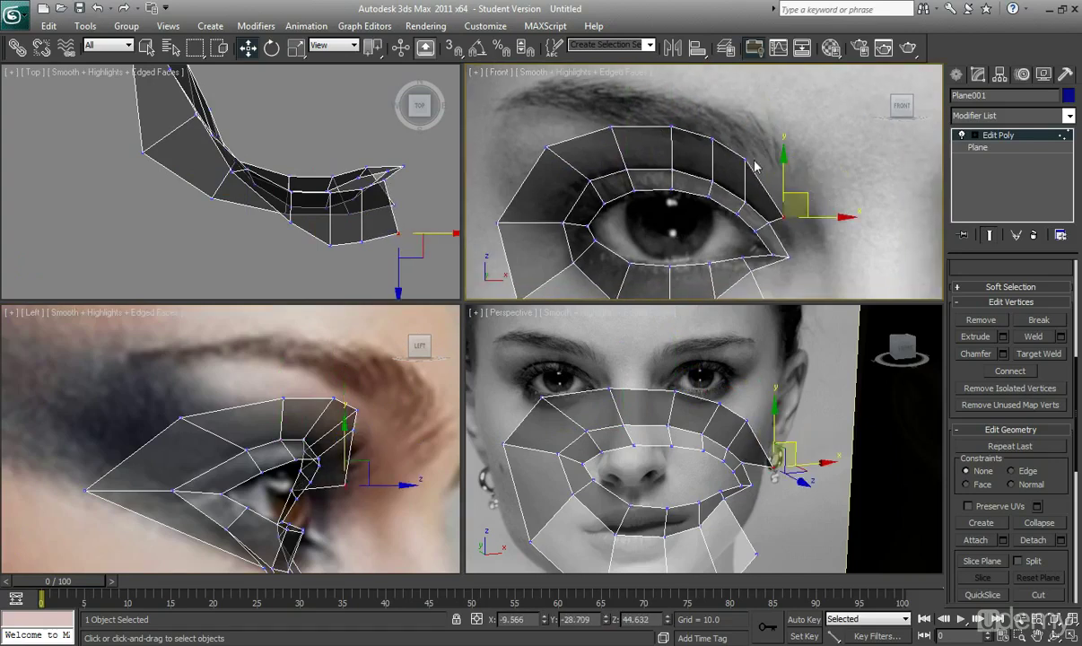
left_click_drag(785, 211, 756, 157)
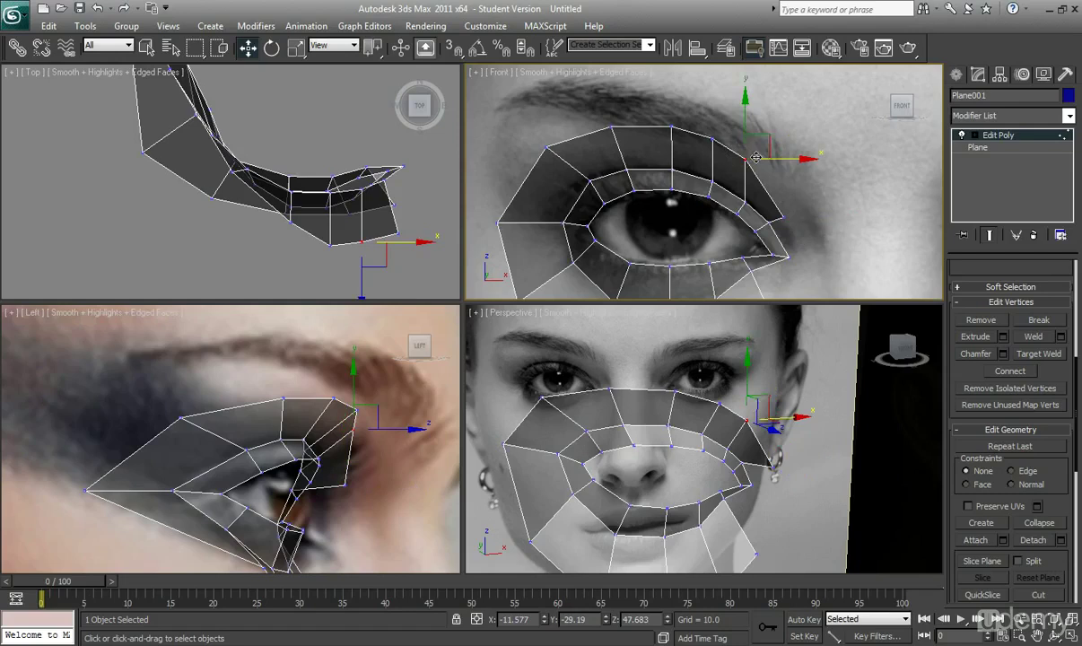
left_click_drag(756, 158, 779, 143)
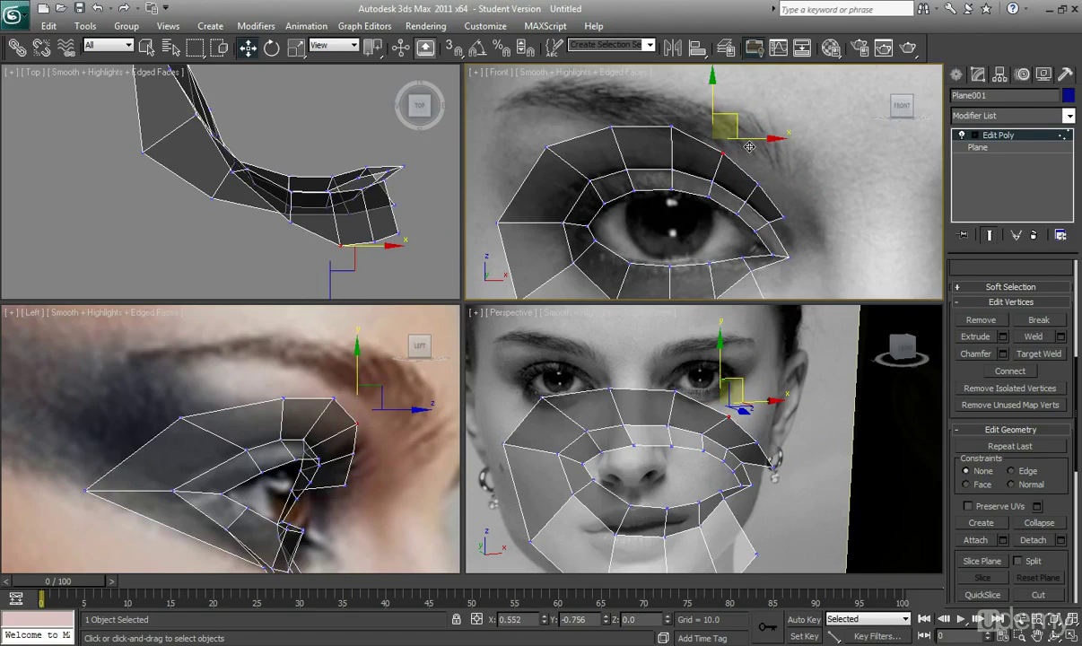
left_click_drag(749, 146, 823, 218)
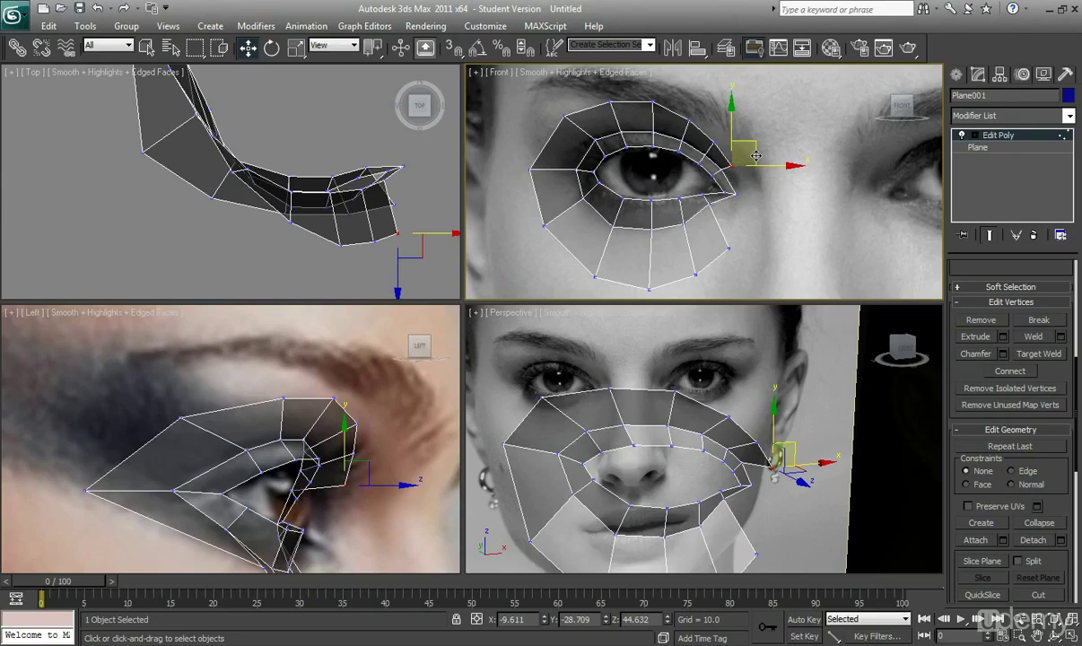
left_click_drag(756, 157, 726, 139)
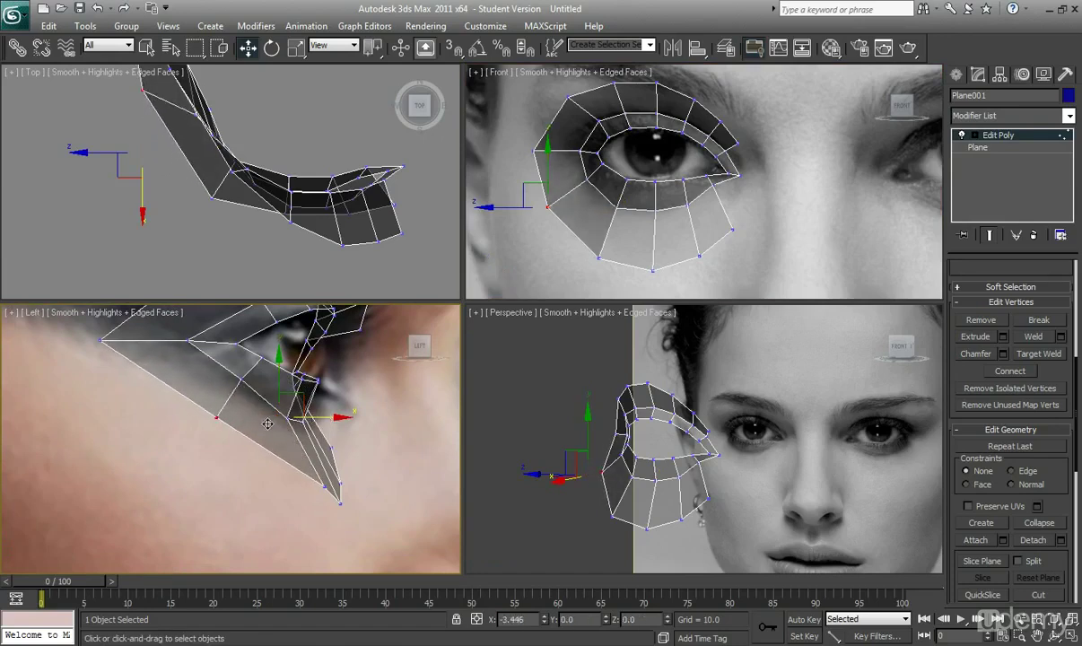
Fit the lower strip's bottom vertices to the cheek curve in profile
left_click_drag(267, 423, 251, 408)
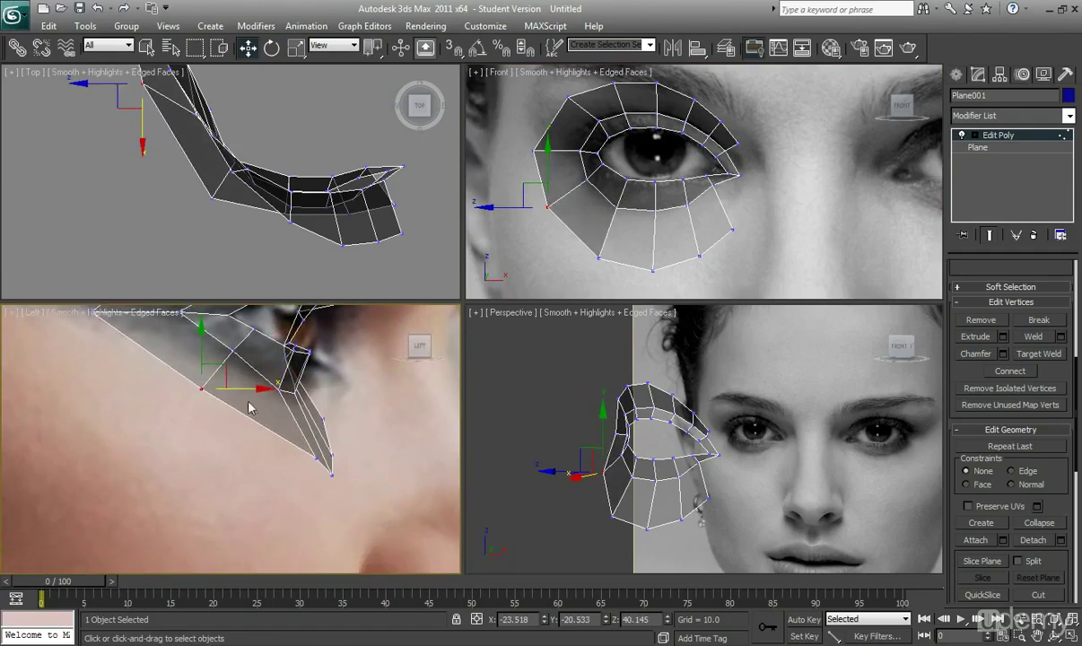
left_click_drag(260, 386, 341, 484)
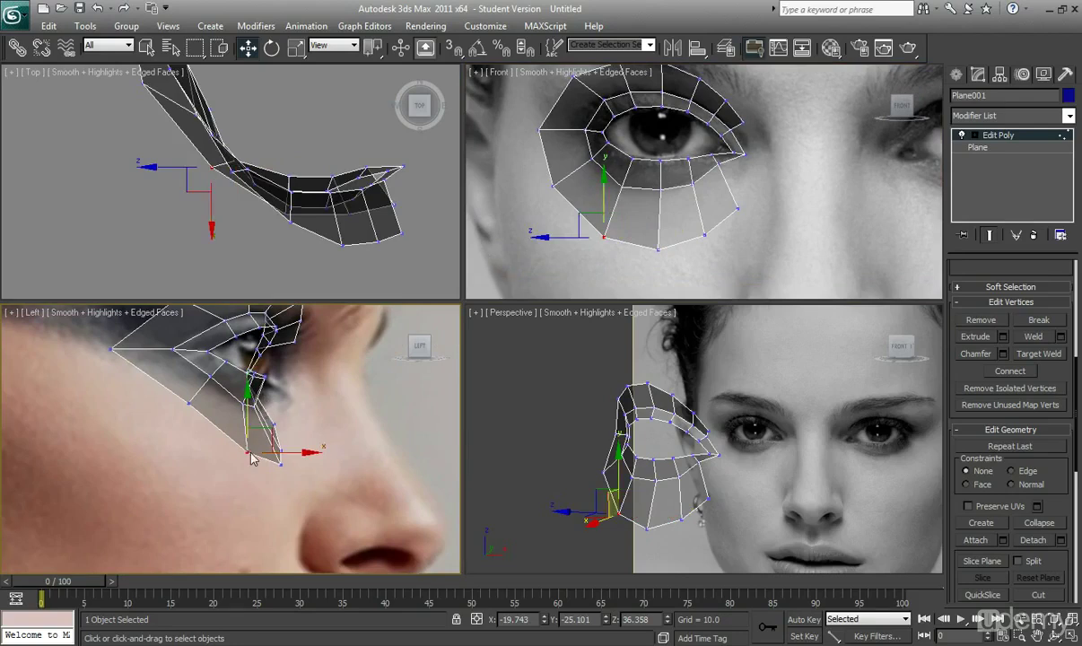
left_click_drag(269, 458, 238, 429)
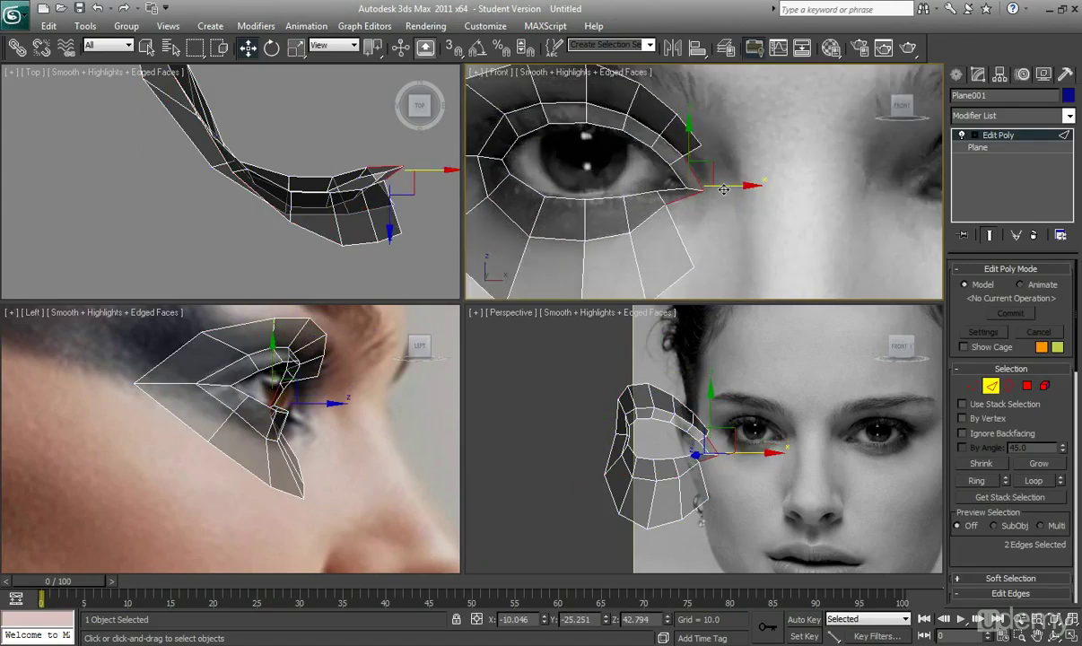
Extrude the inner-corner edges toward the nose, then switch to Vertex mode and deselect
left_click_drag(724, 186, 780, 186)
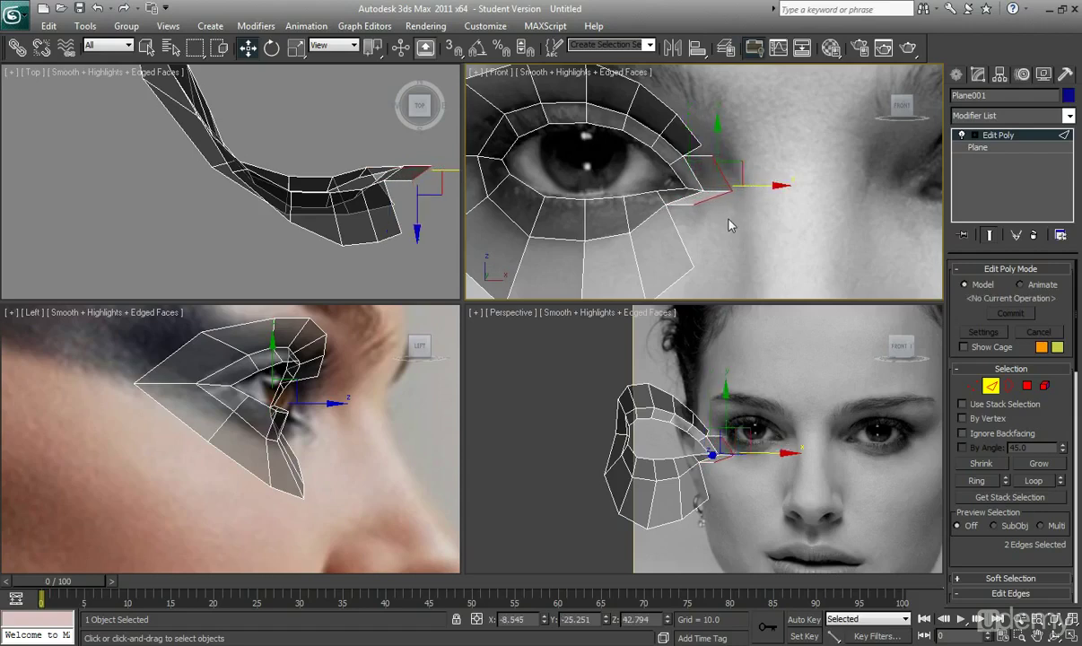
left_click(972, 385)
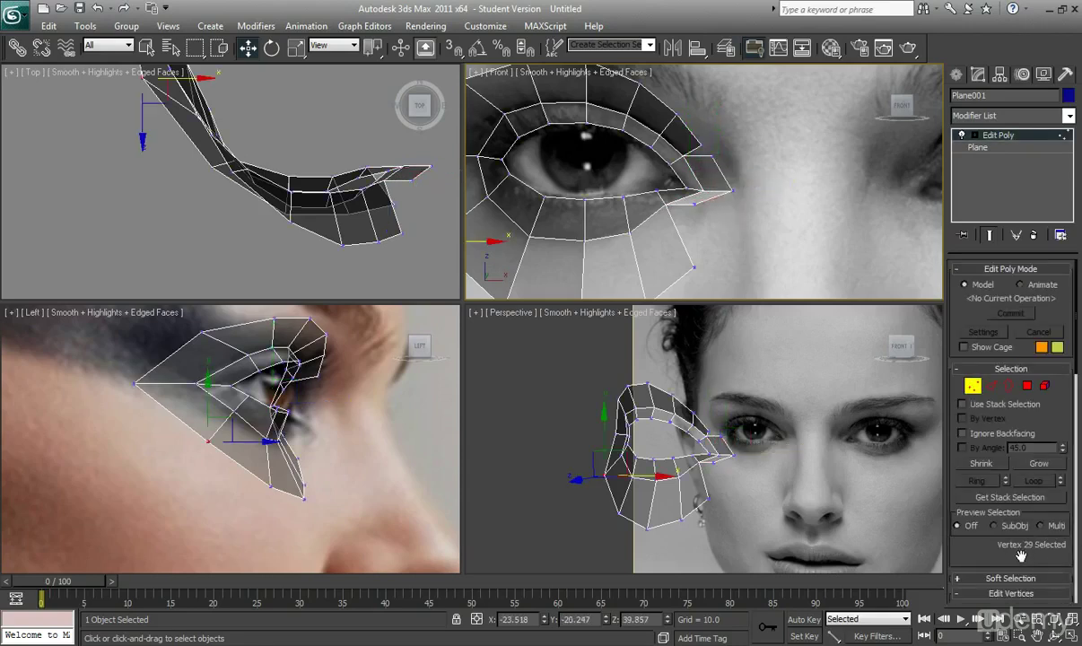
scroll("down", 3)
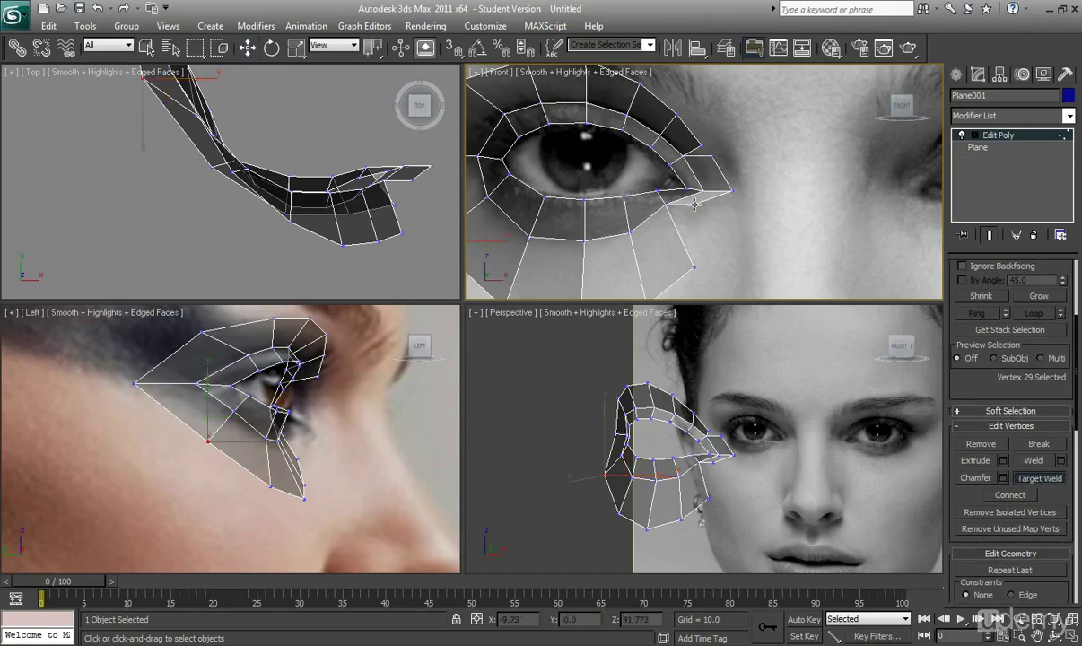
mouse_move(706, 150)
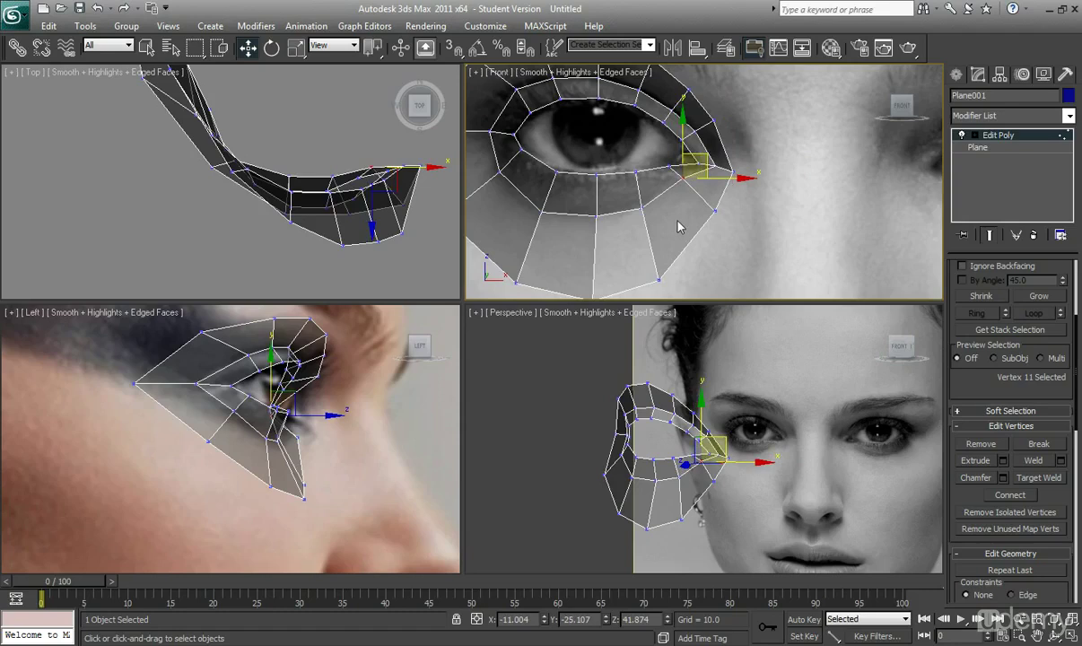
mouse_move(727, 232)
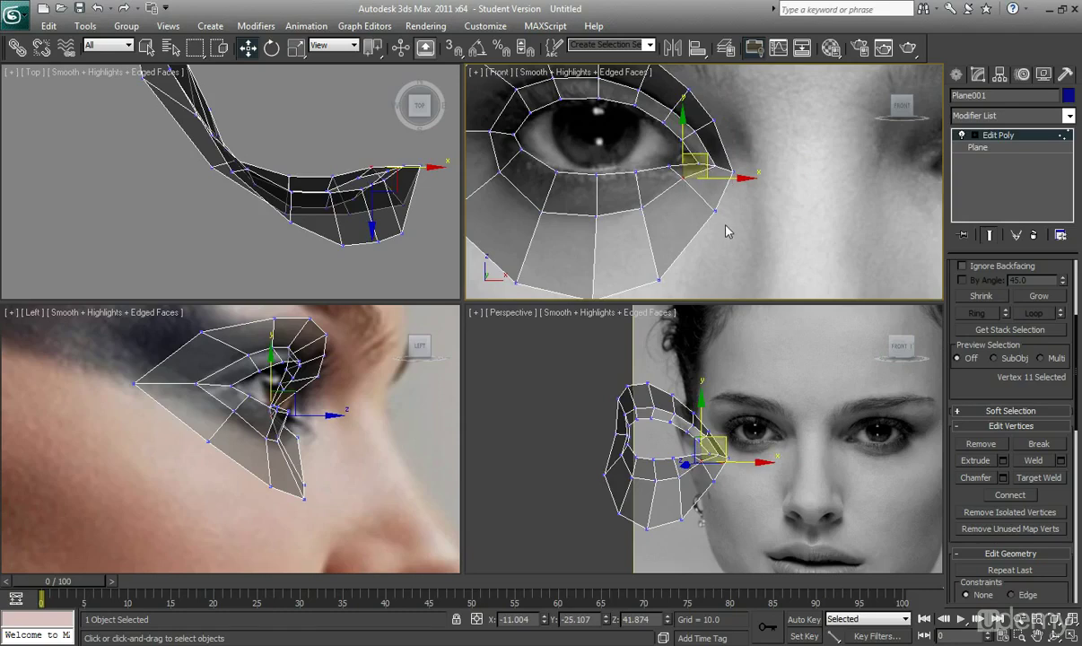
left_click(375, 405)
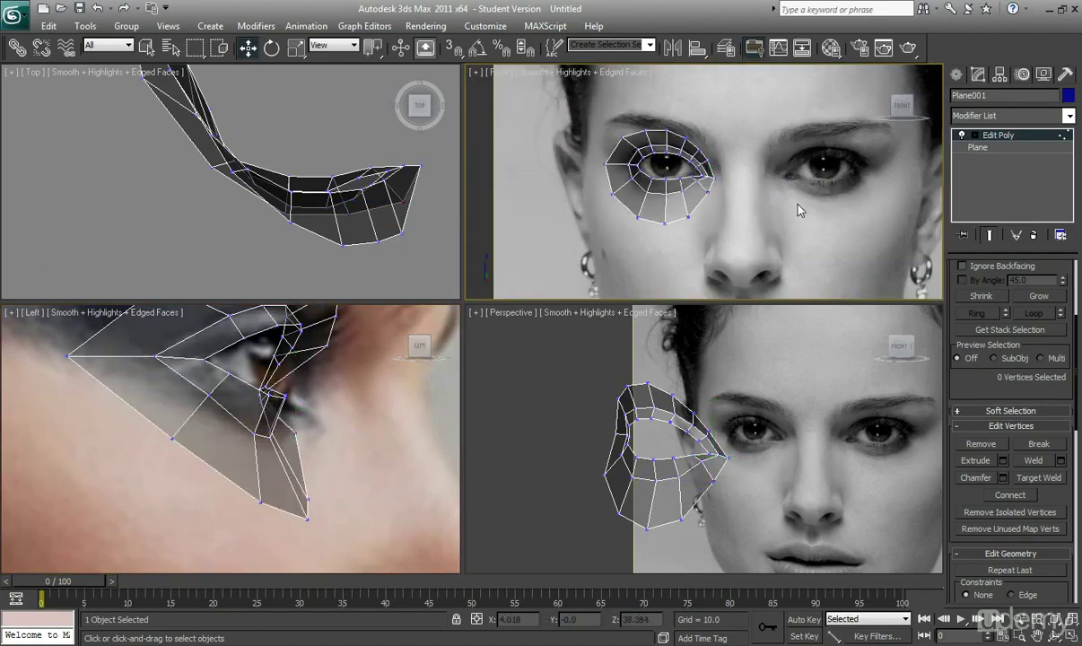
mouse_move(802, 197)
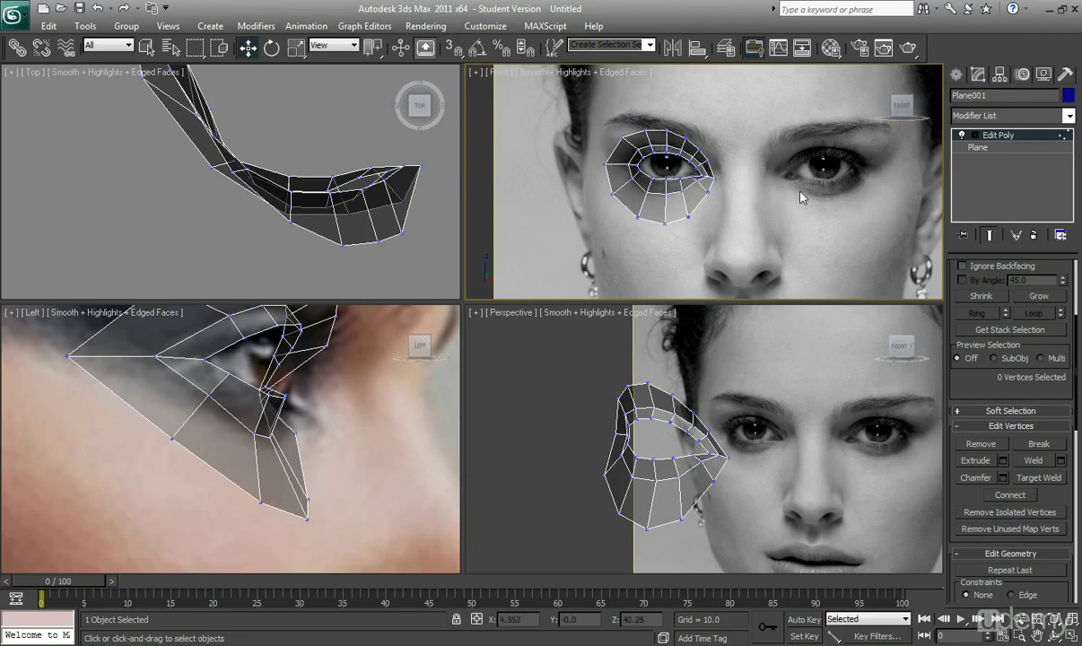
mouse_move(806, 203)
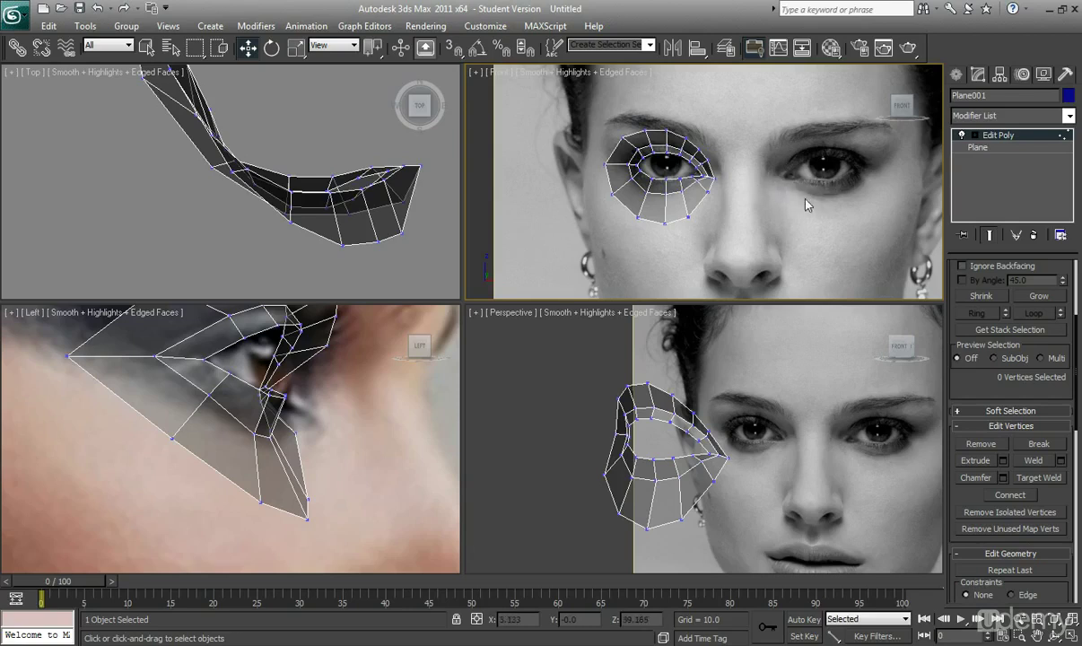
mouse_move(802, 200)
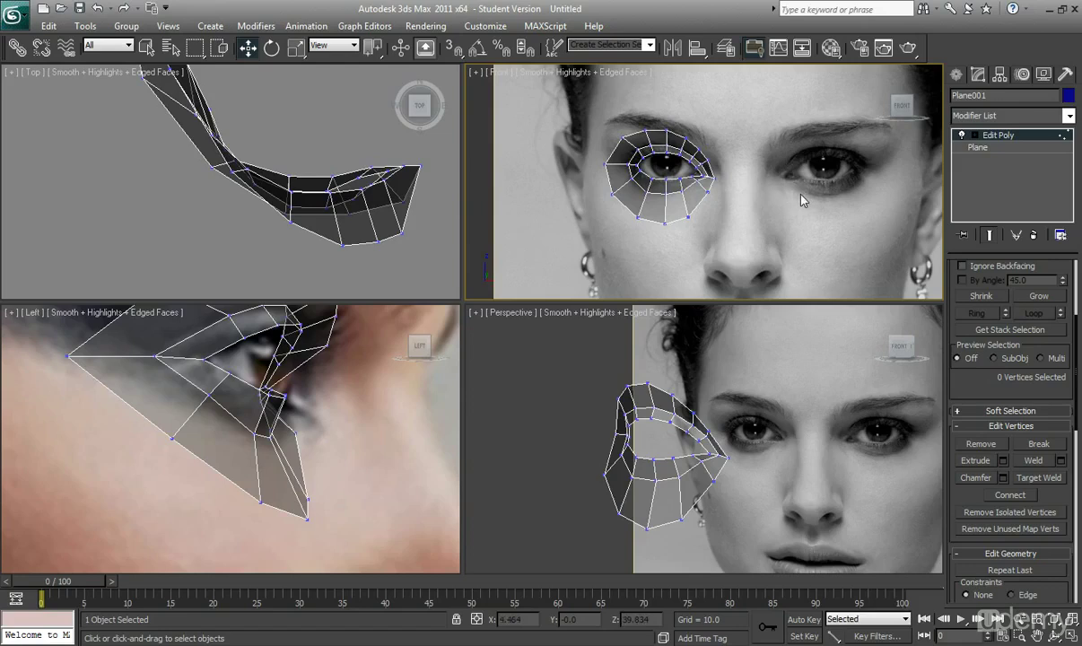
mouse_move(805, 220)
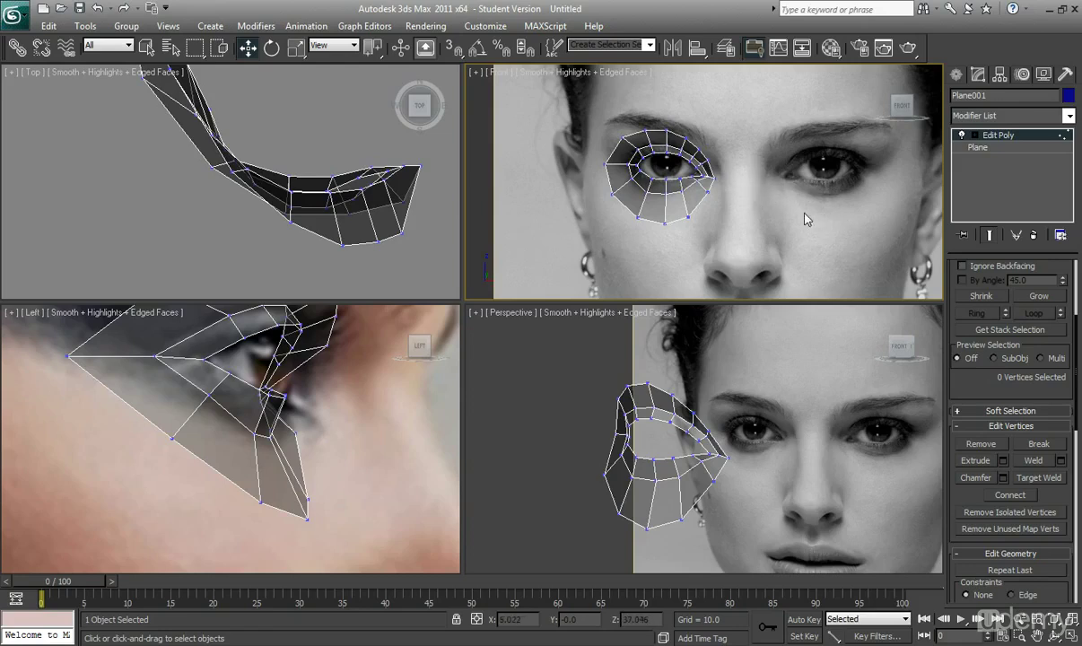
mouse_move(783, 207)
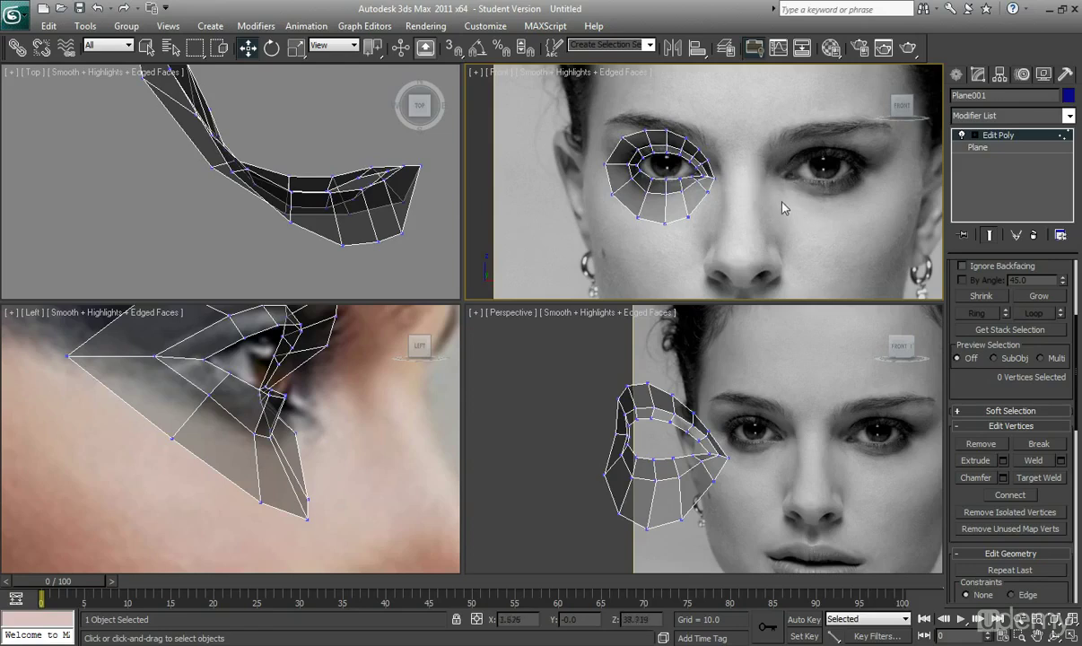
mouse_move(754, 187)
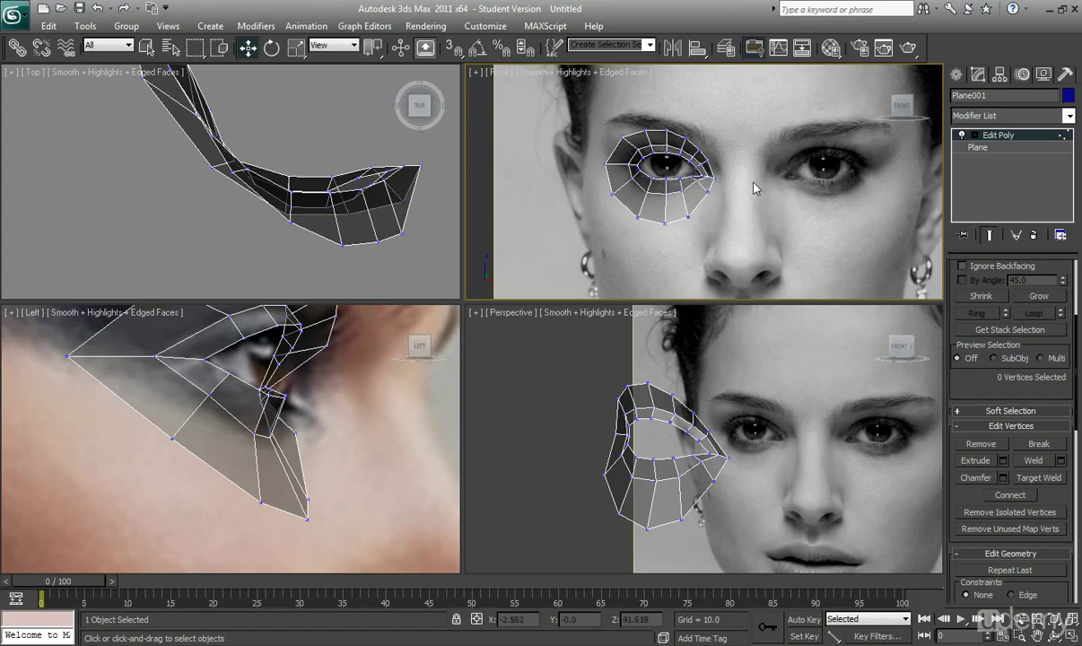
mouse_move(780, 202)
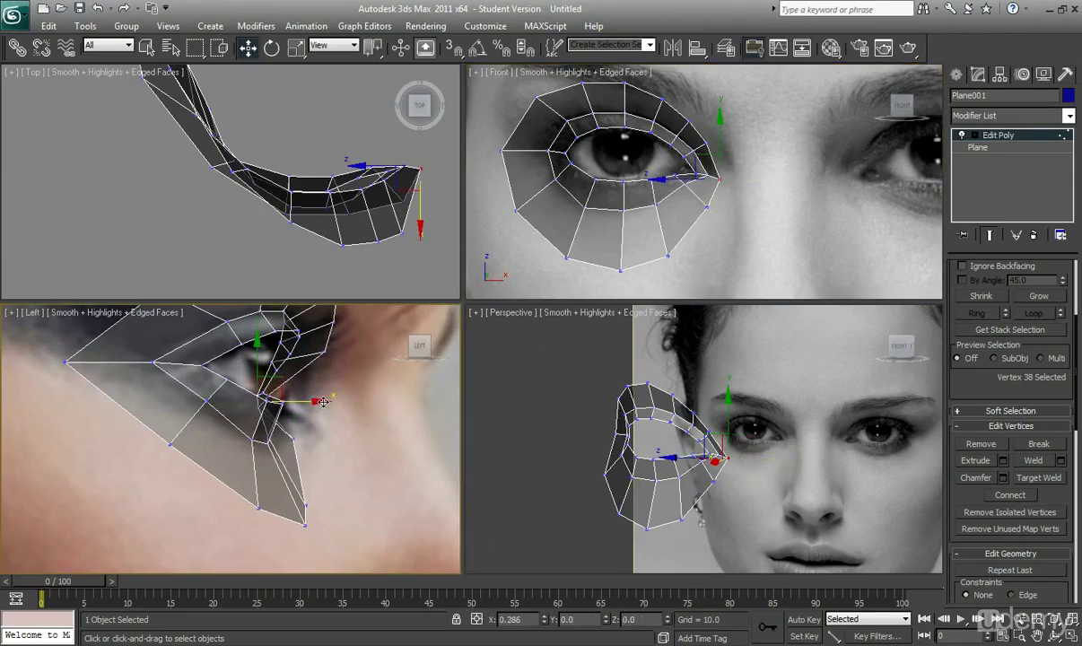
Drag the inner corner vertex into the photo's eye corner
left_click_drag(314, 401, 335, 401)
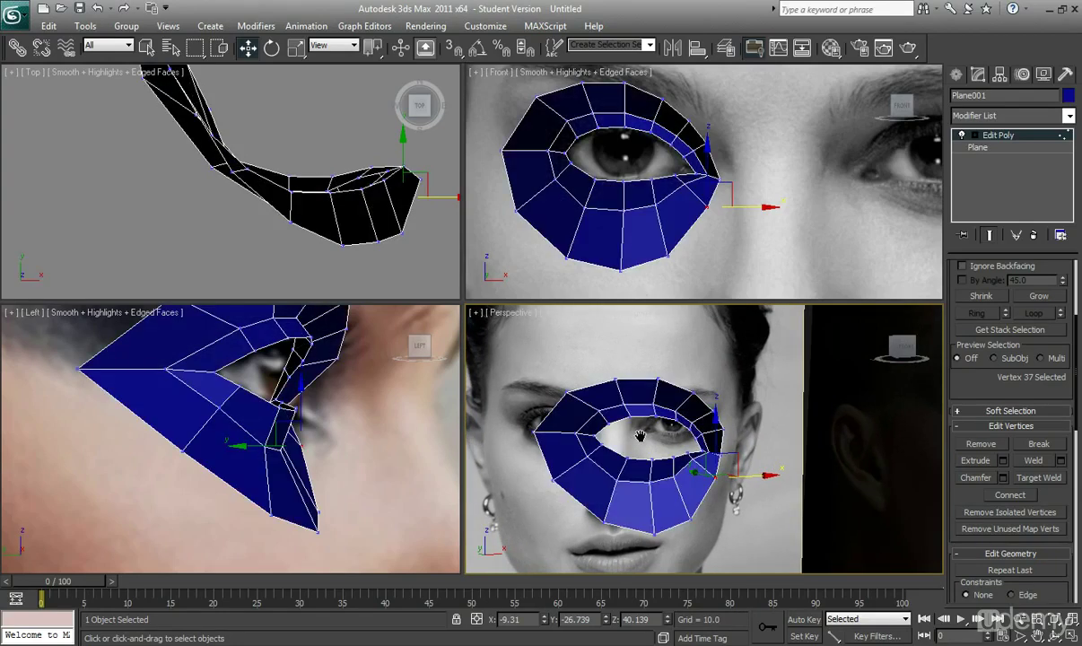
Clear the vertex selection, orbit the view, and select all polygons to apply smoothing groups
left_click(725, 474)
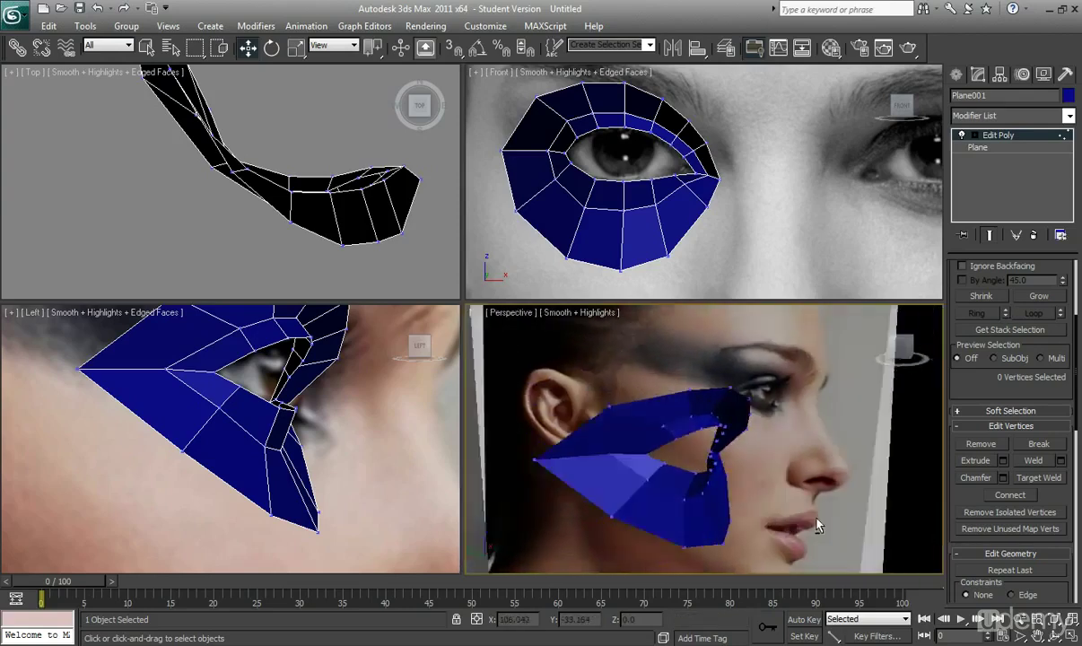
left_click_drag(816, 525, 785, 471)
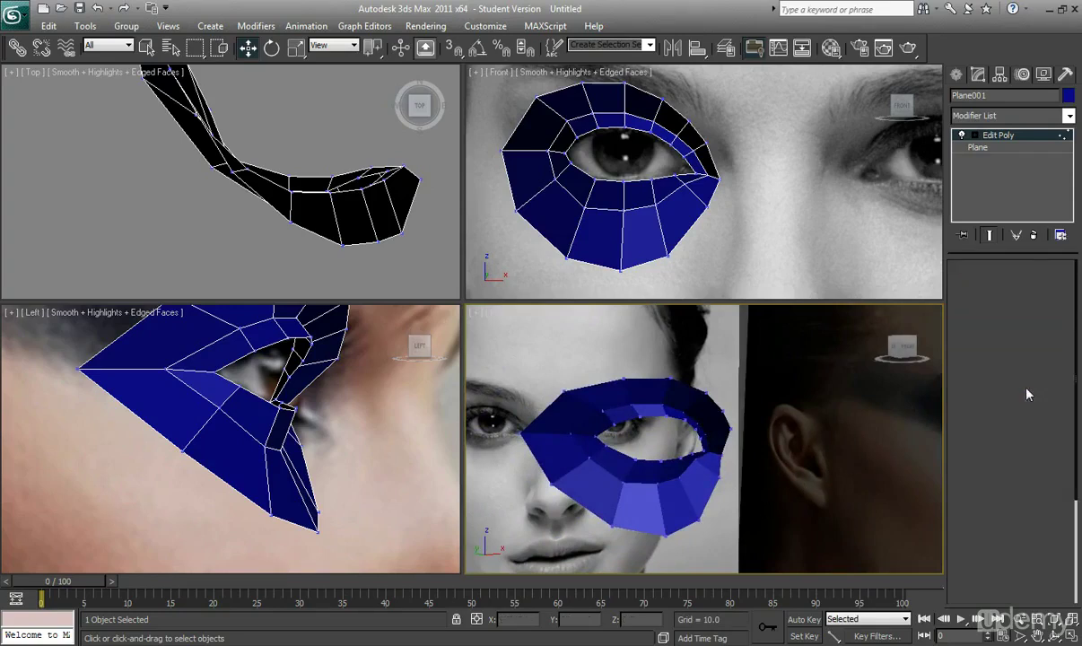
left_click(1027, 386)
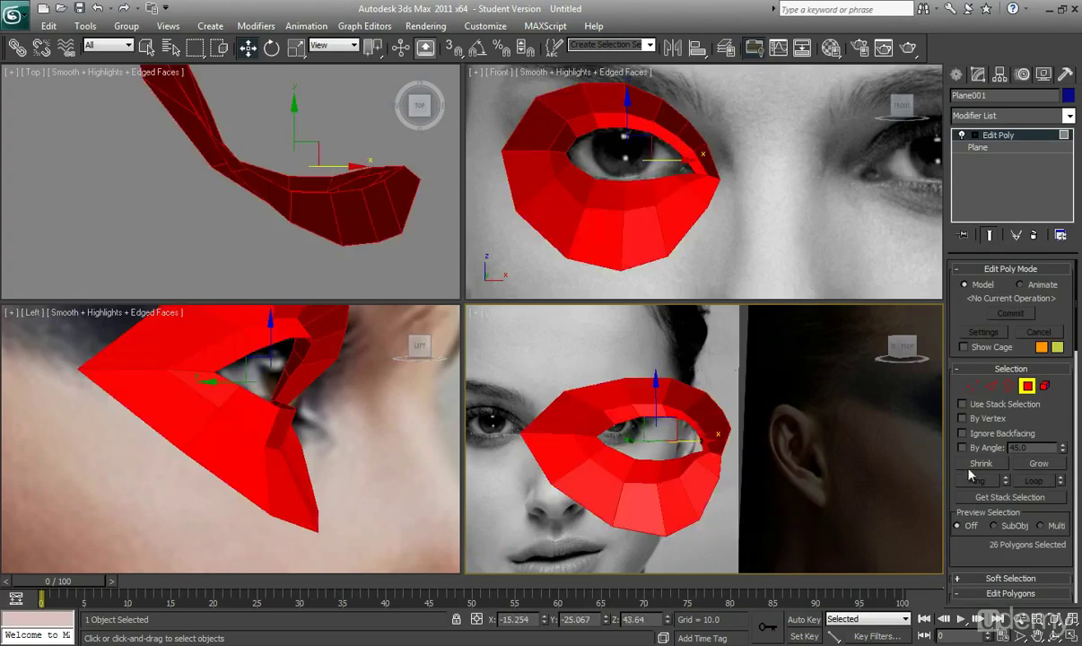
scroll("down", 3)
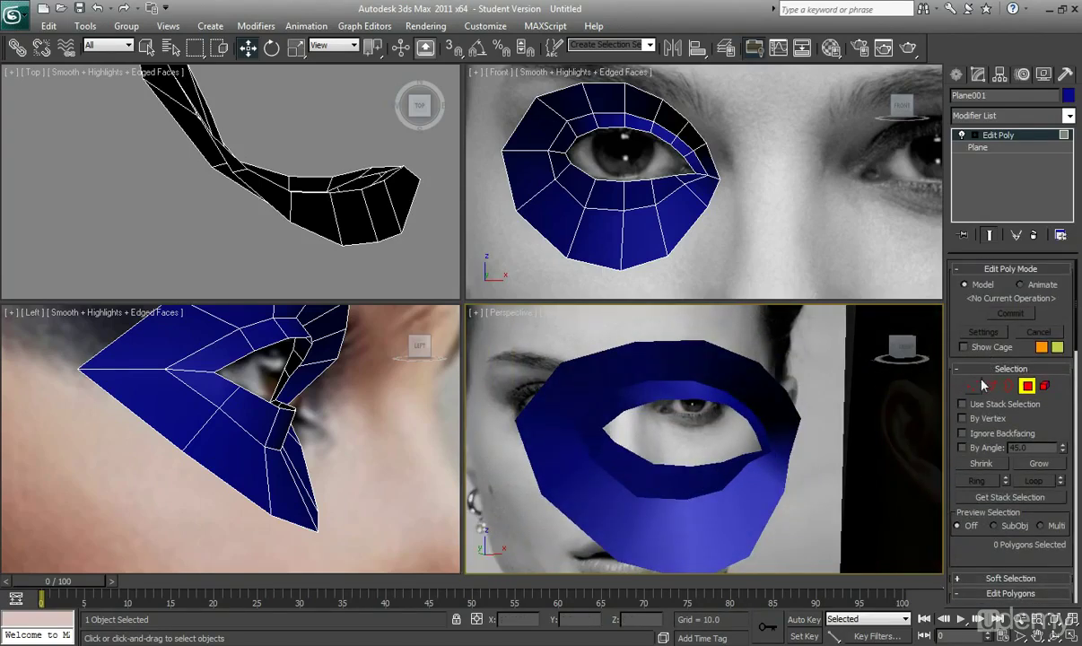
In Vertex mode, drag an inner-corner vertex upward along the photo's eye edge in Front view
left_click(972, 386)
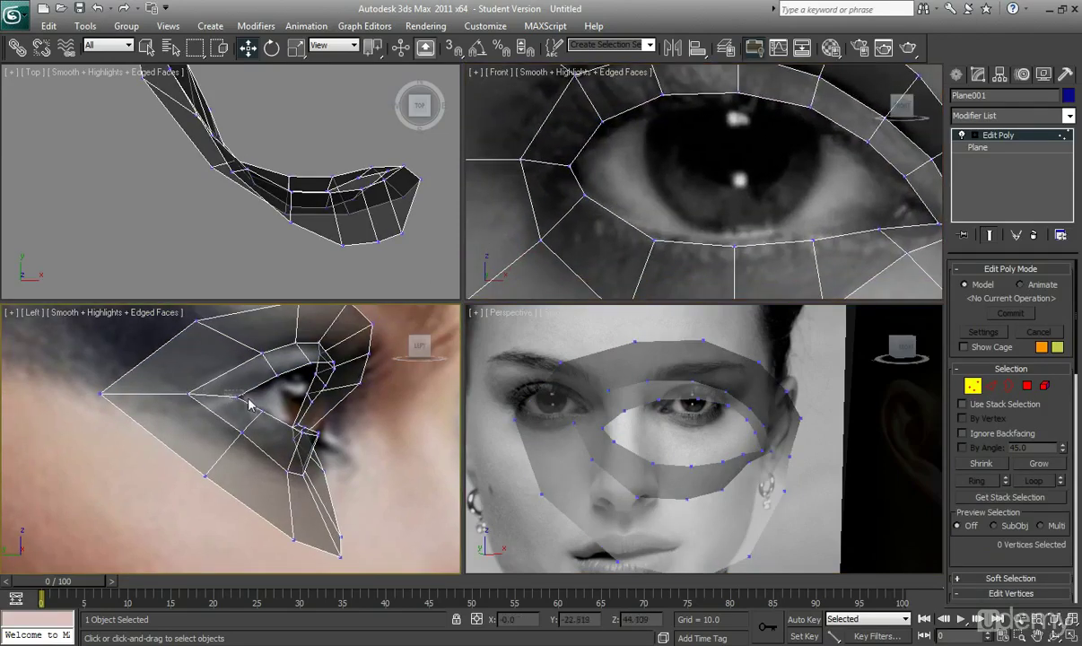
left_click(264, 397)
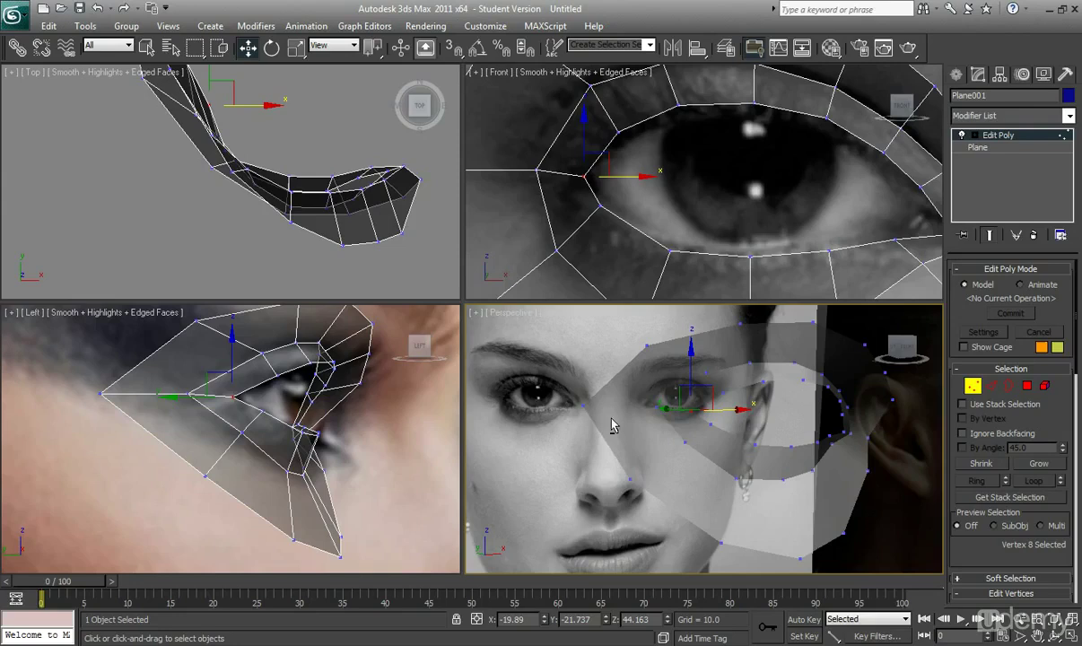
mouse_move(516, 417)
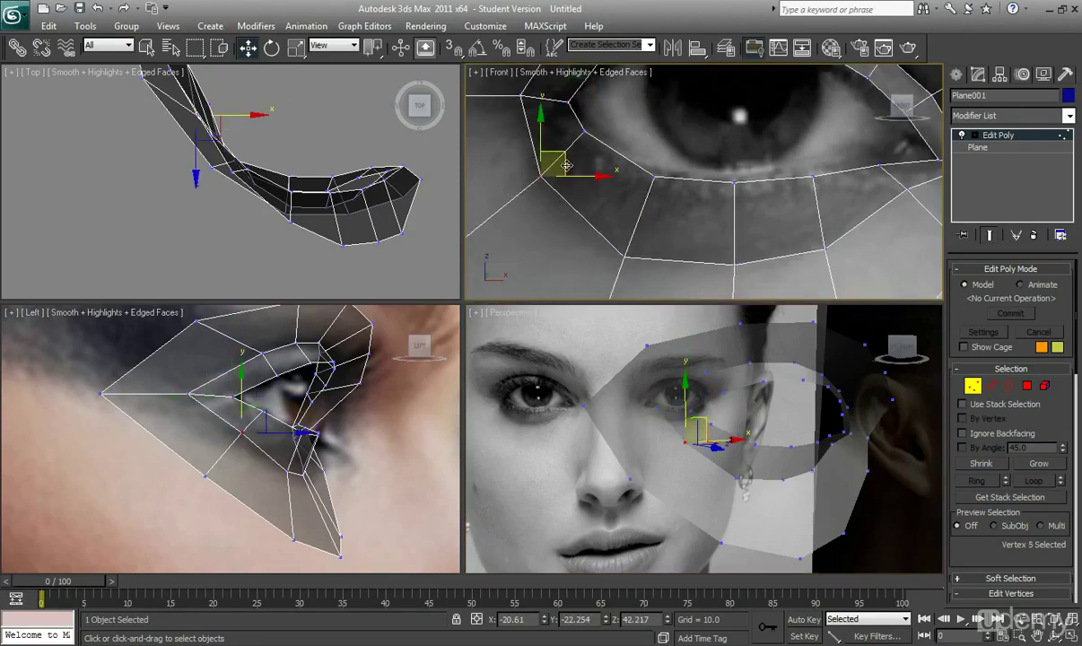
left_click_drag(566, 162, 558, 134)
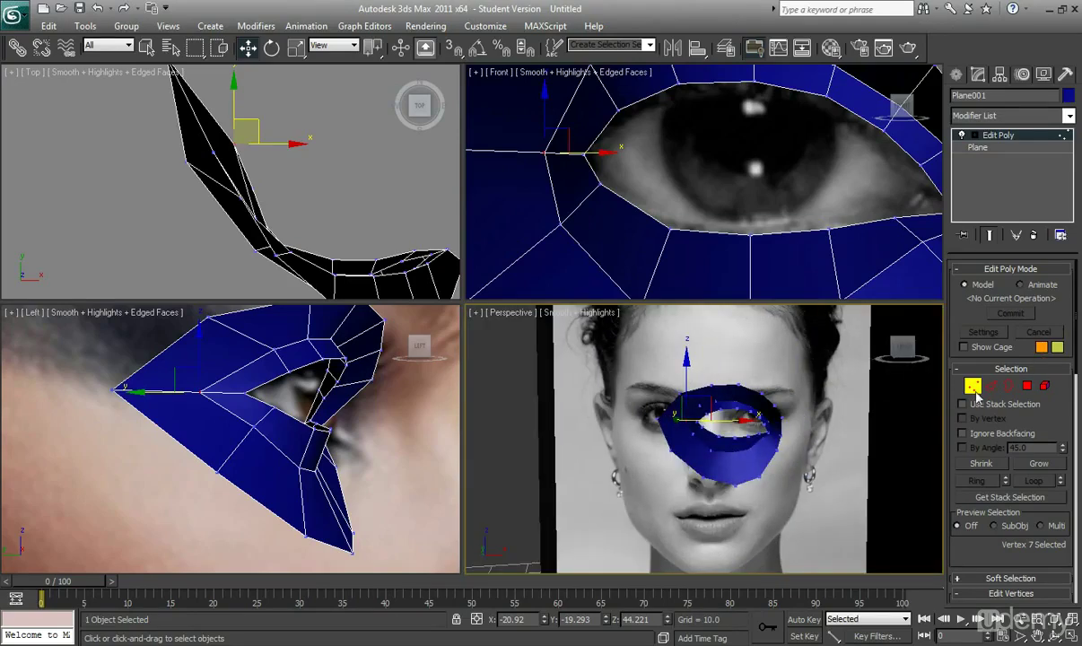
Add a Symmetry modifier above Edit Poly and expose its Mirror sub-object
left_click(973, 385)
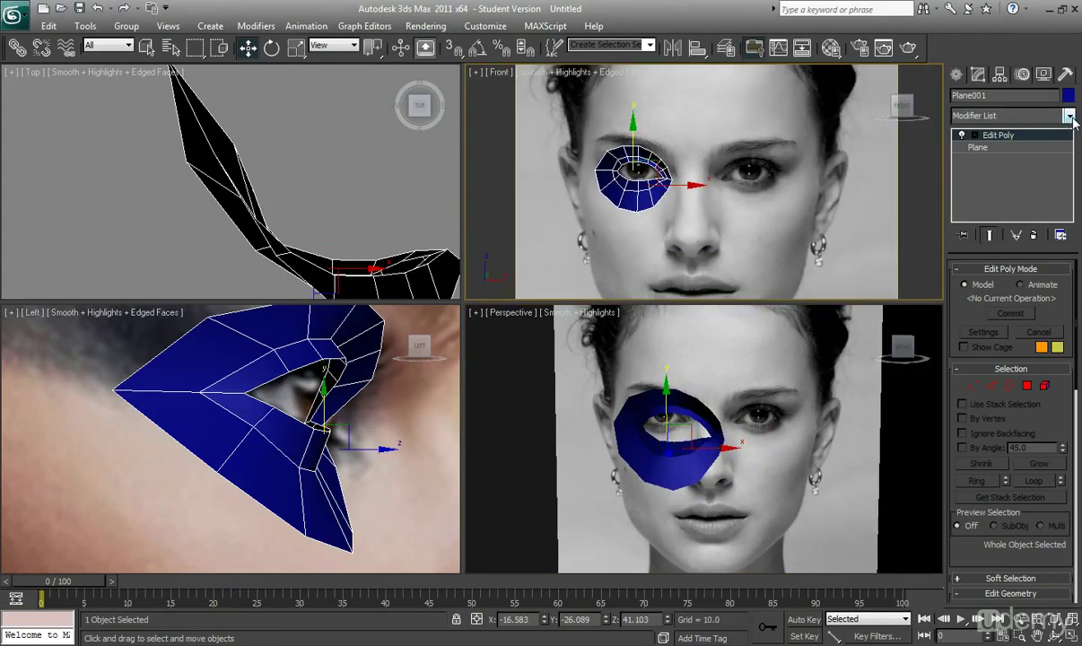
left_click(1068, 115)
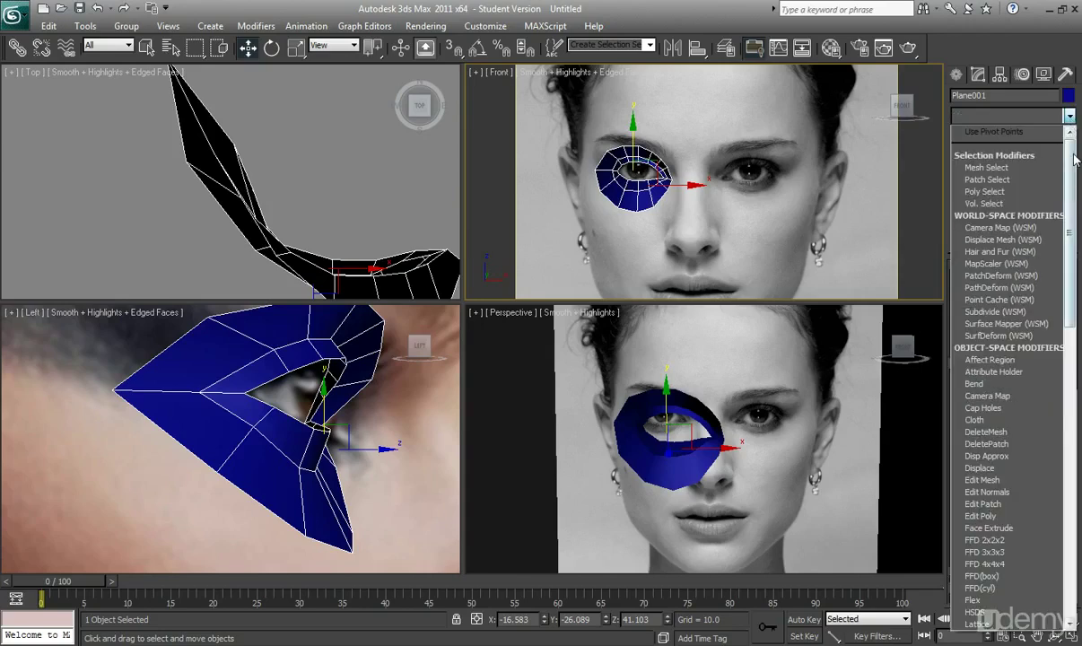
scroll("down", 3)
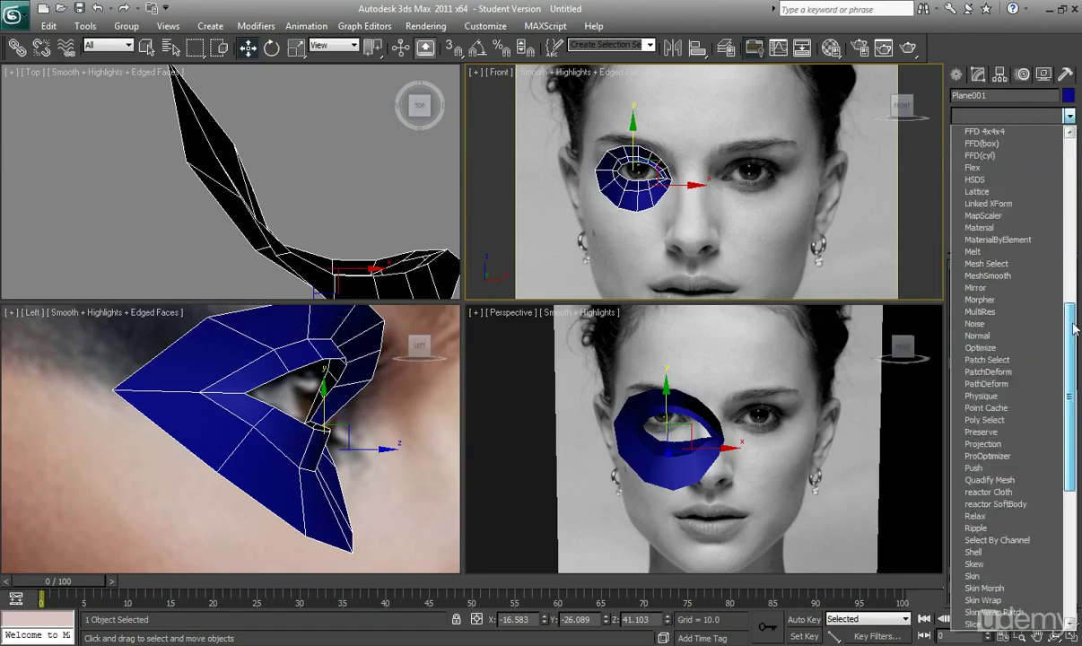
scroll("down", 3)
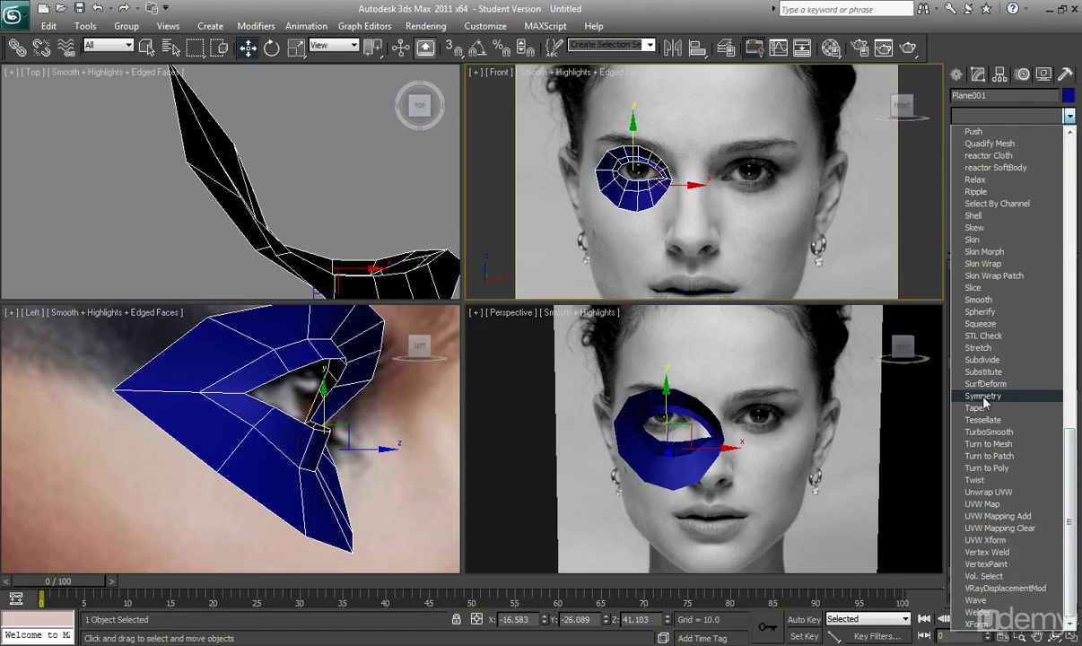
left_click(982, 396)
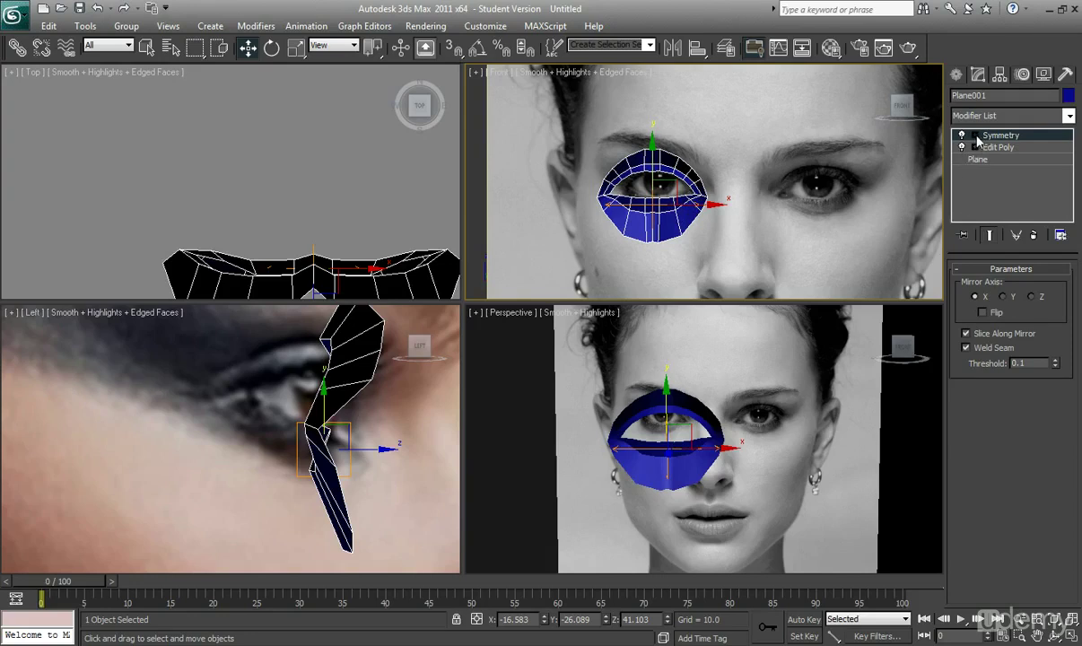
left_click(962, 135)
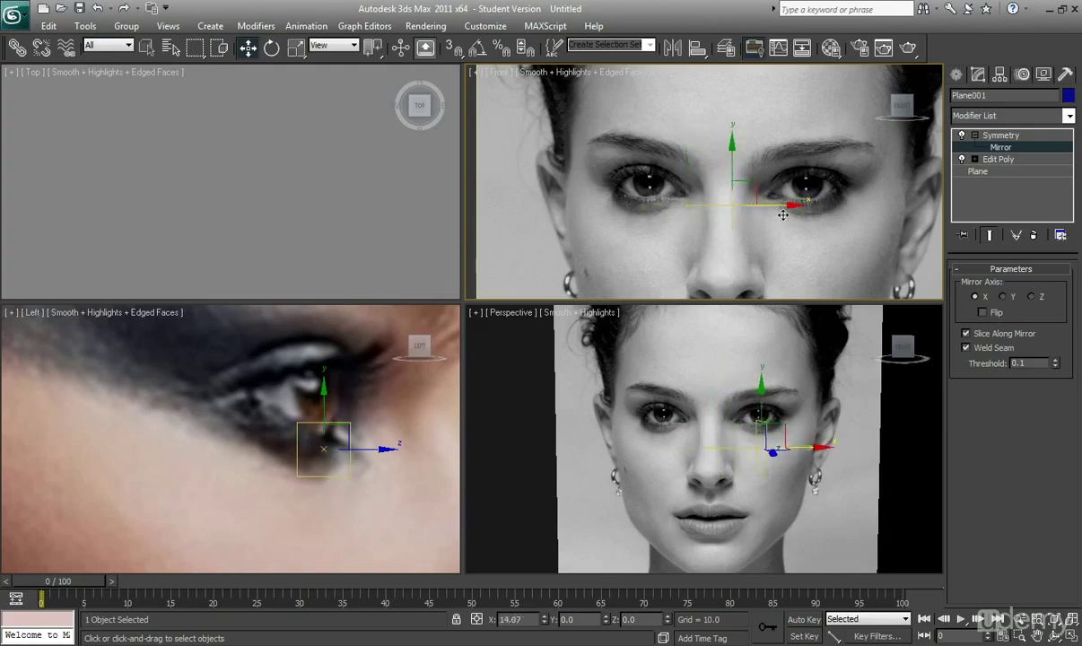
Centre the mirror on the nose bridge, enable Flip, and orbit Perspective to check both eyes
left_click_drag(756, 209, 770, 218)
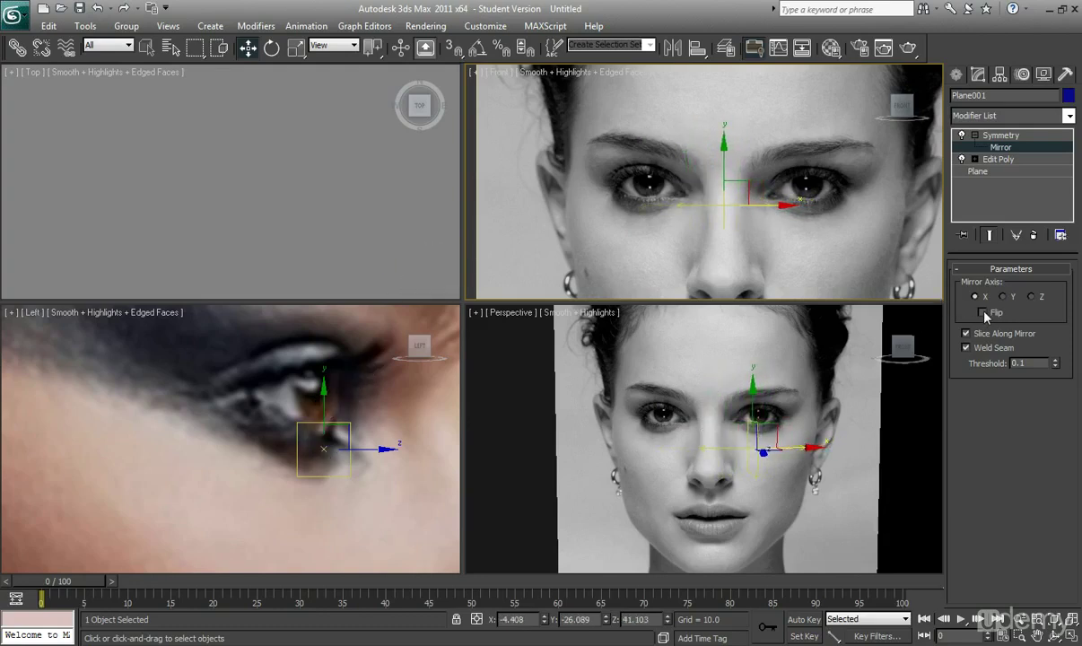
left_click(983, 312)
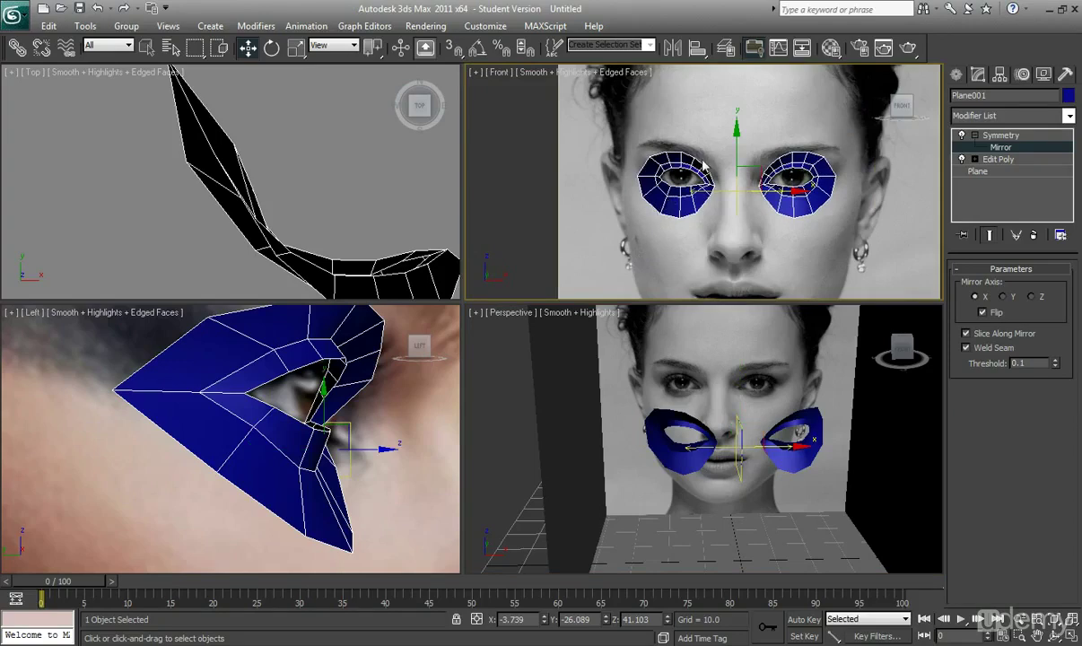
left_click_drag(704, 439, 758, 368)
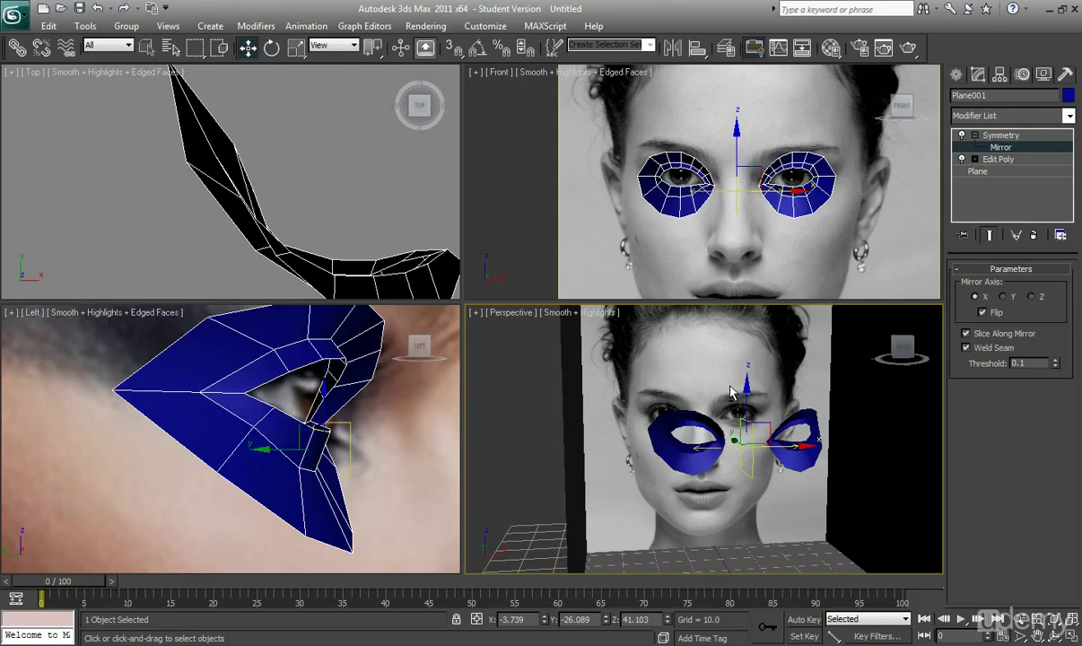
mouse_move(702, 404)
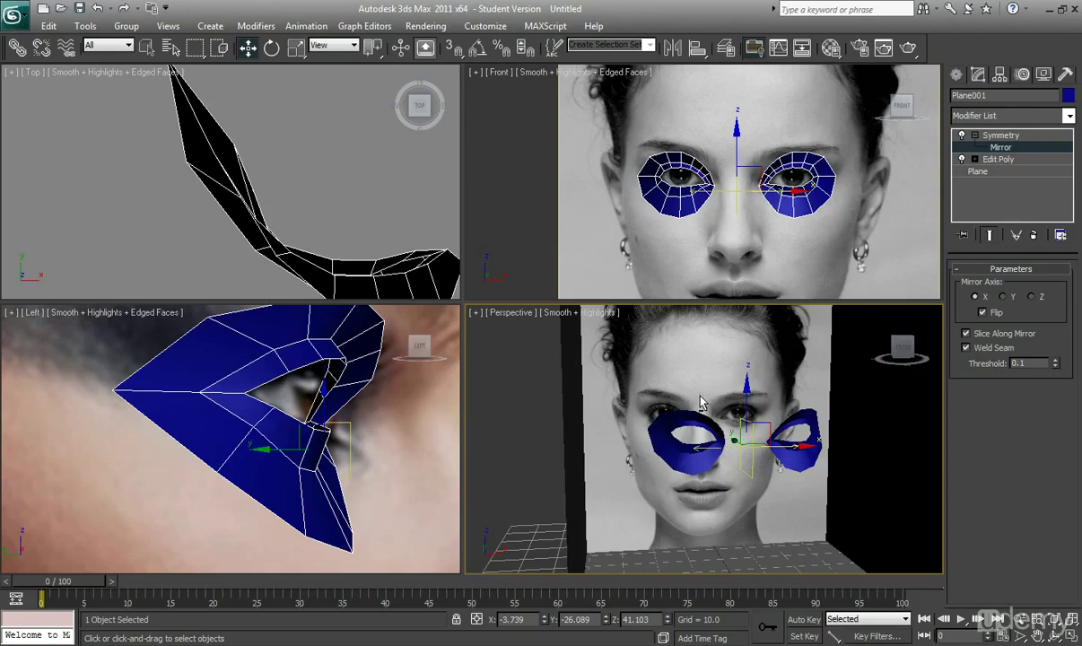